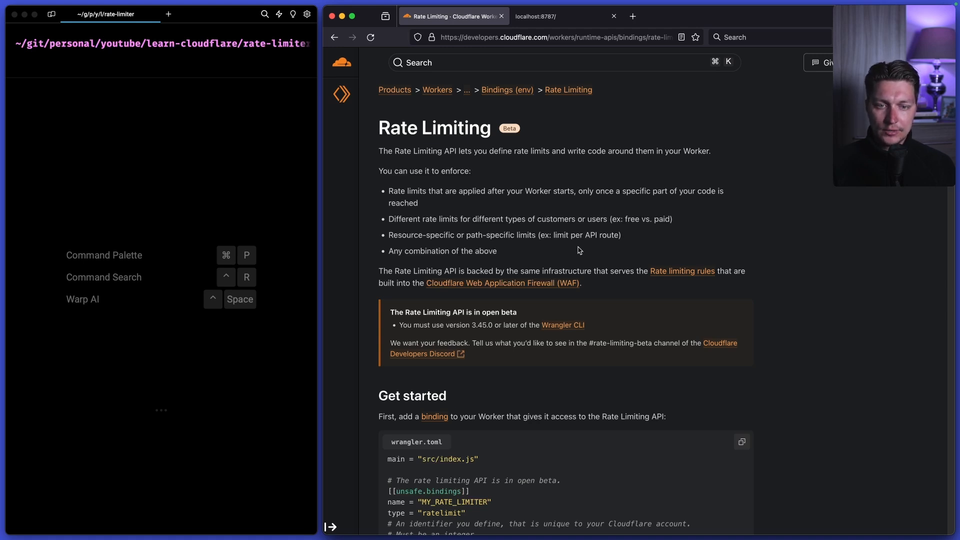
{"action": "mouse_move", "coordinate": [437, 115]}
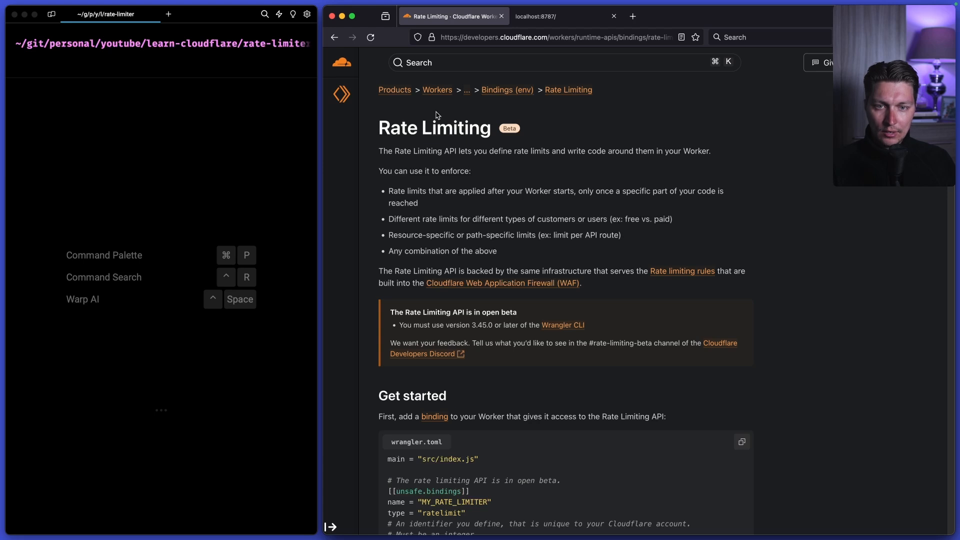
{"action": "mouse_move", "coordinate": [493, 140]}
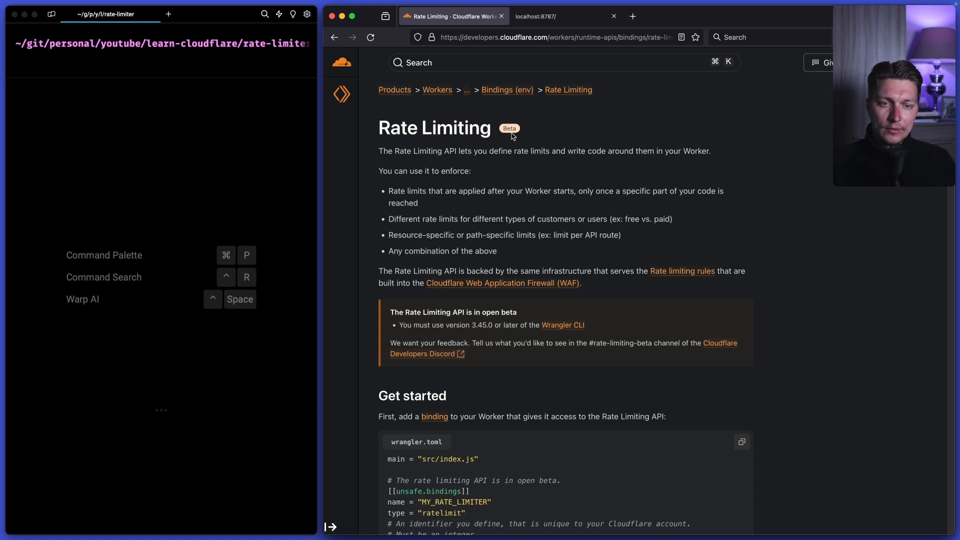
{"action": "mouse_move", "coordinate": [500, 151]}
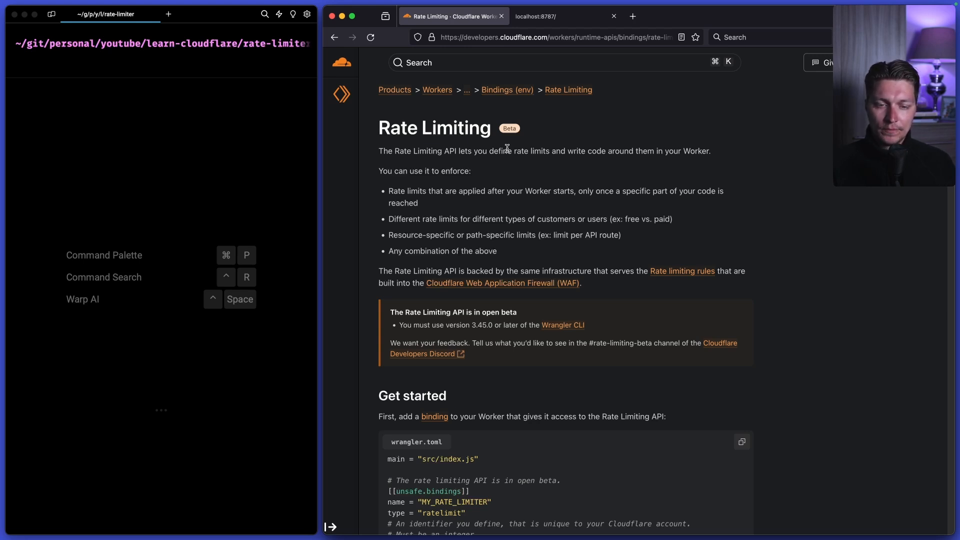
{"action": "mouse_move", "coordinate": [504, 148]}
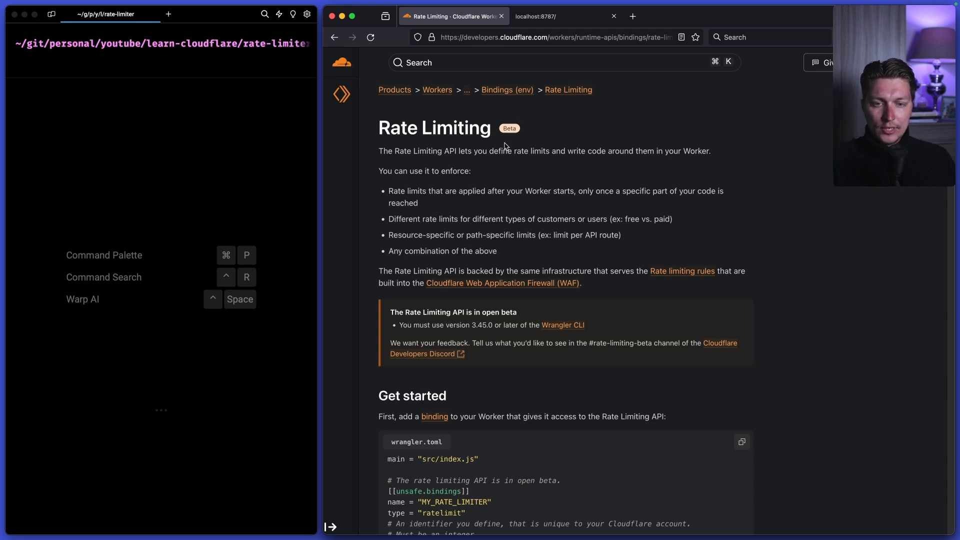
{"action": "mouse_move", "coordinate": [563, 173]}
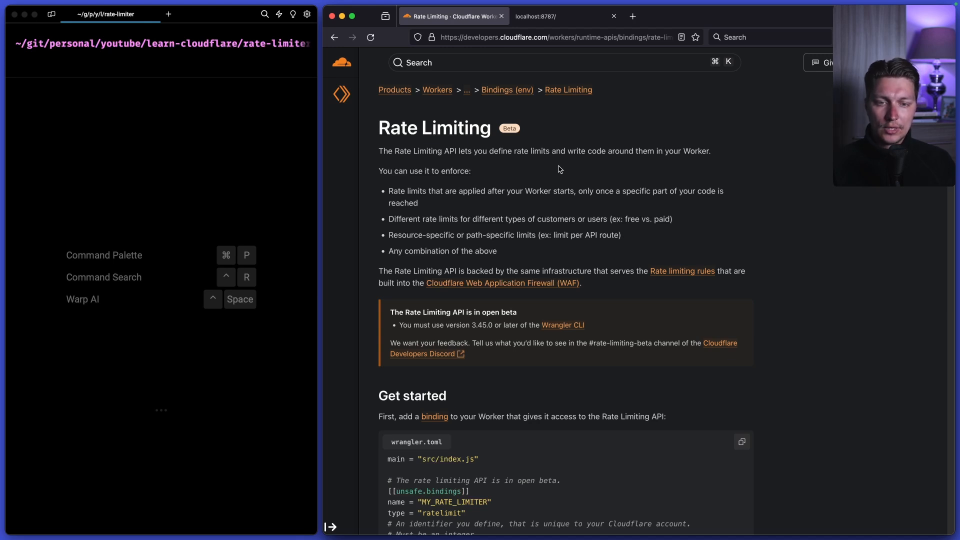
{"action": "mouse_move", "coordinate": [566, 166]}
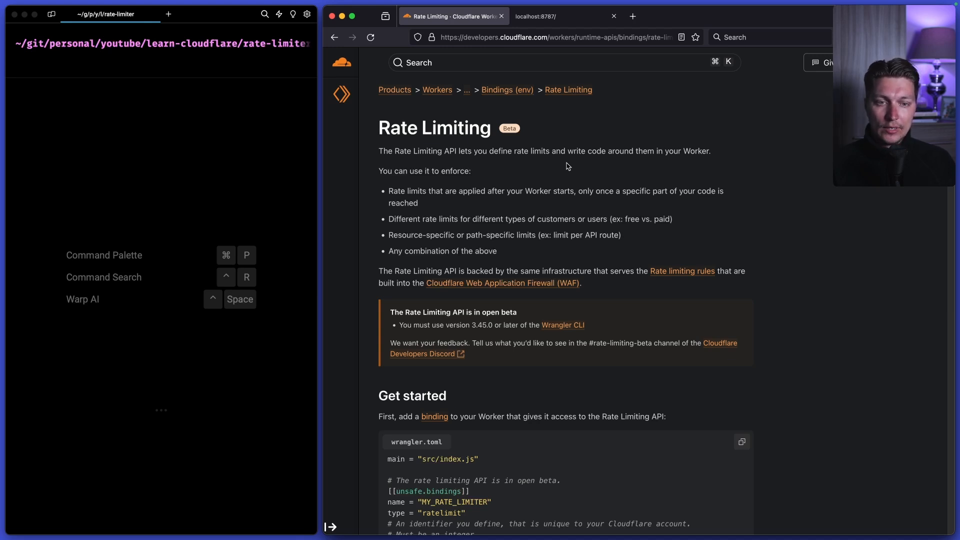
{"action": "mouse_move", "coordinate": [404, 132]}
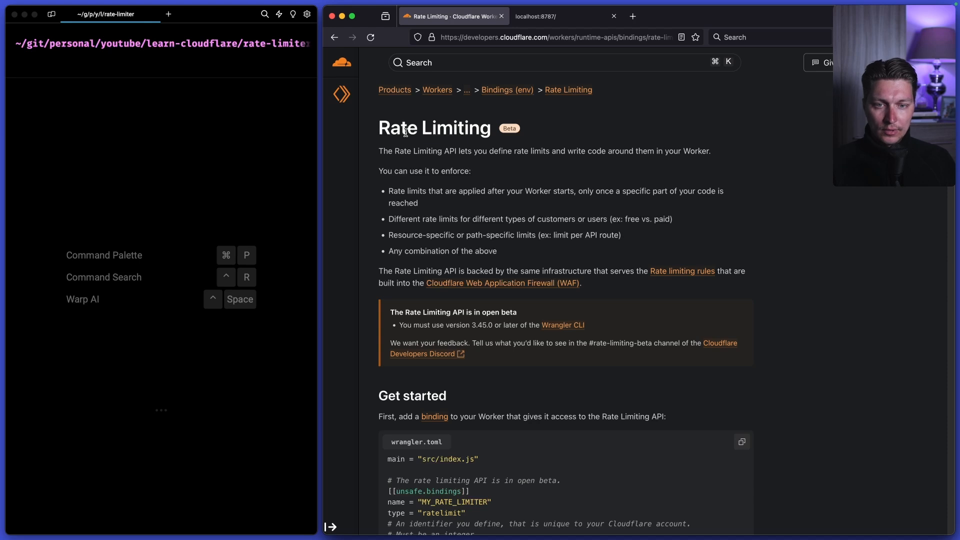
Scroll the Cloudflare Docs rate limiting page down toward the Get started section.
{"action": "scroll", "scroll_direction": "down", "scroll_amount": 3}
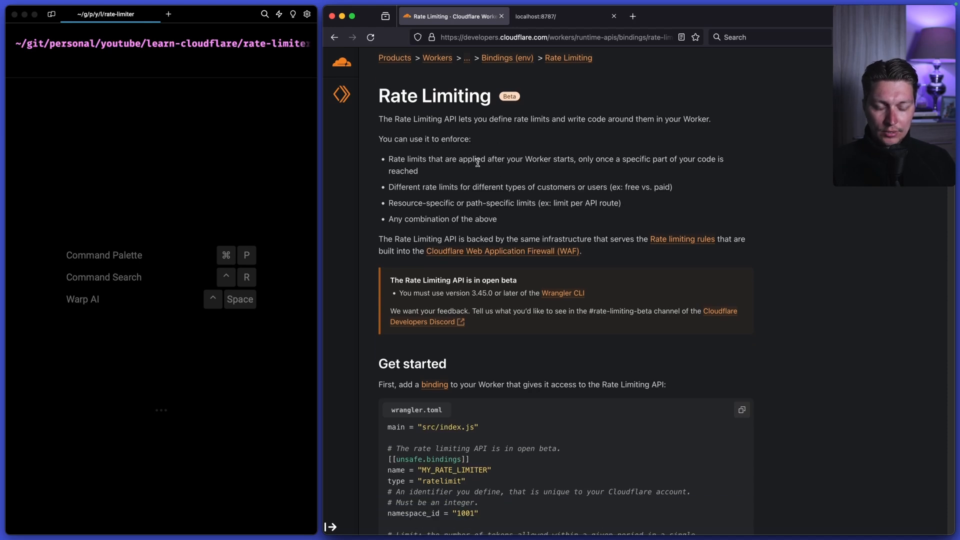
{"action": "scroll", "scroll_direction": "down", "scroll_amount": 3}
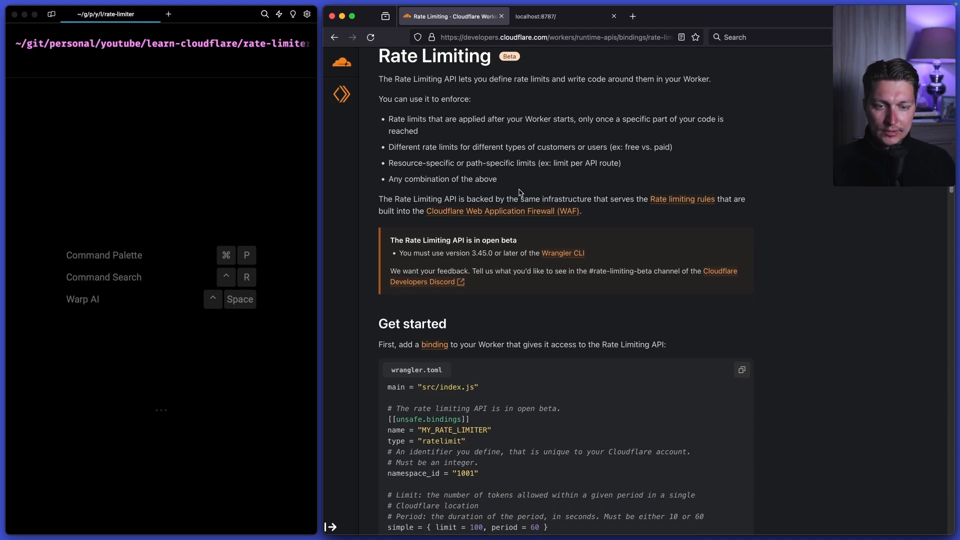
{"action": "scroll", "scroll_direction": "down", "scroll_amount": 3}
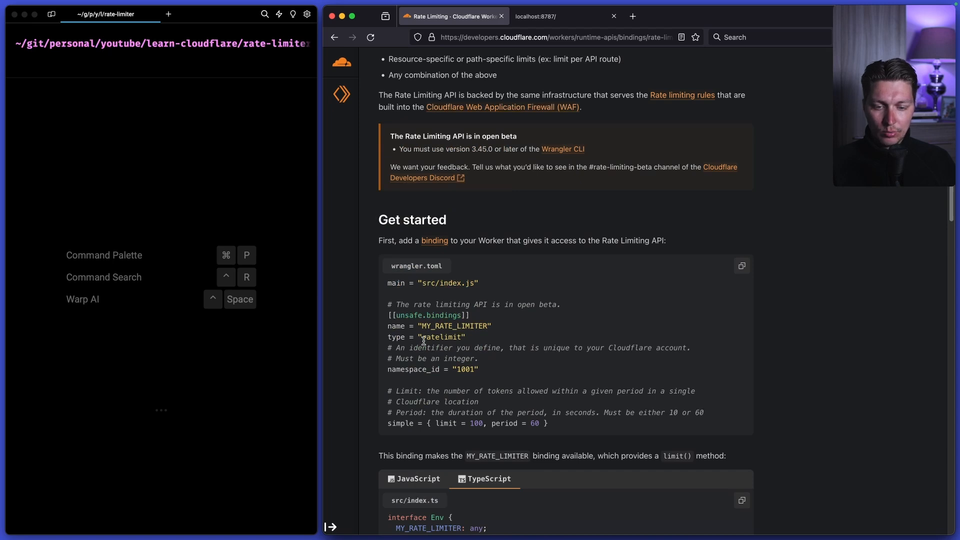
{"action": "double_click", "coordinate": [427, 315]}
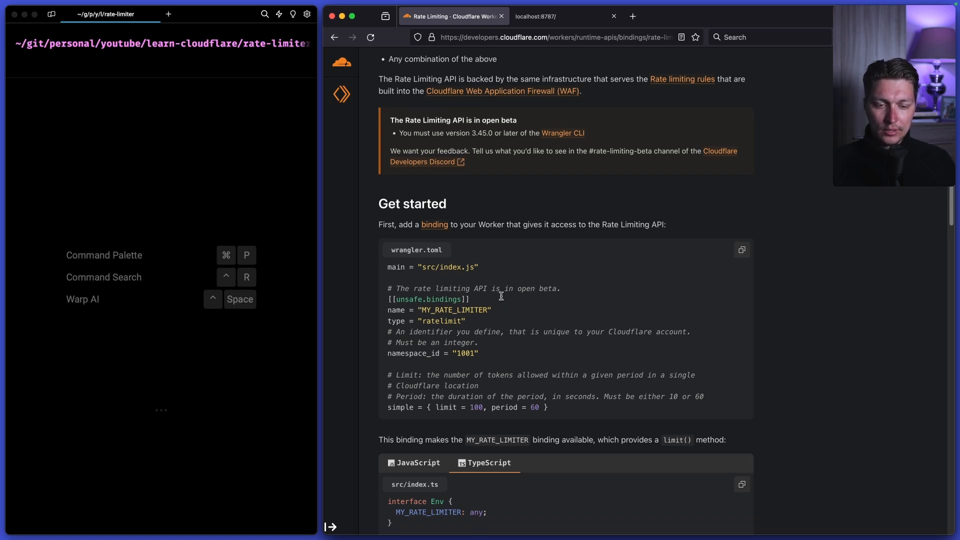
{"action": "scroll", "scroll_direction": "down", "scroll_amount": 3}
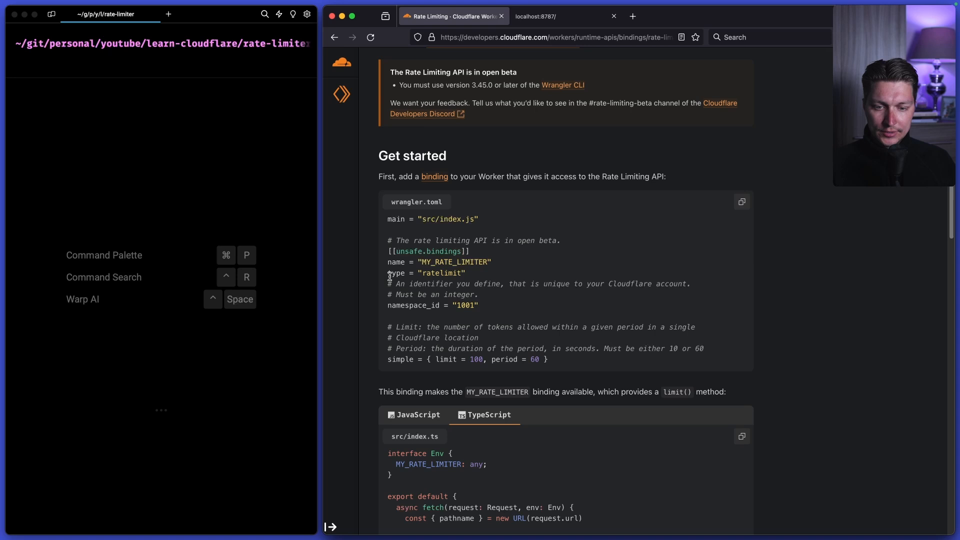
{"action": "double_click", "coordinate": [426, 273]}
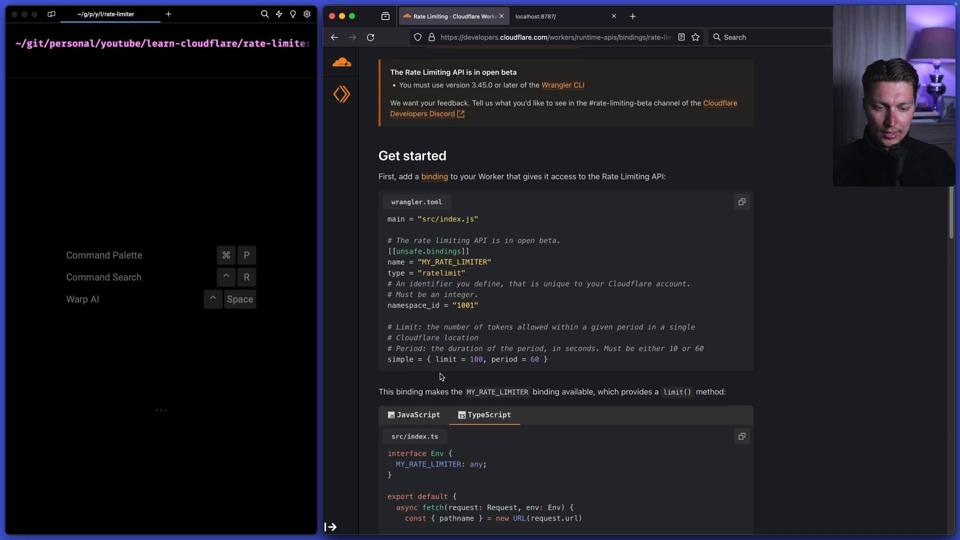
Bring the wrangler.toml rate limiter binding into view and highlight the period = 60 value.
{"action": "scroll", "scroll_direction": "down", "scroll_amount": 3}
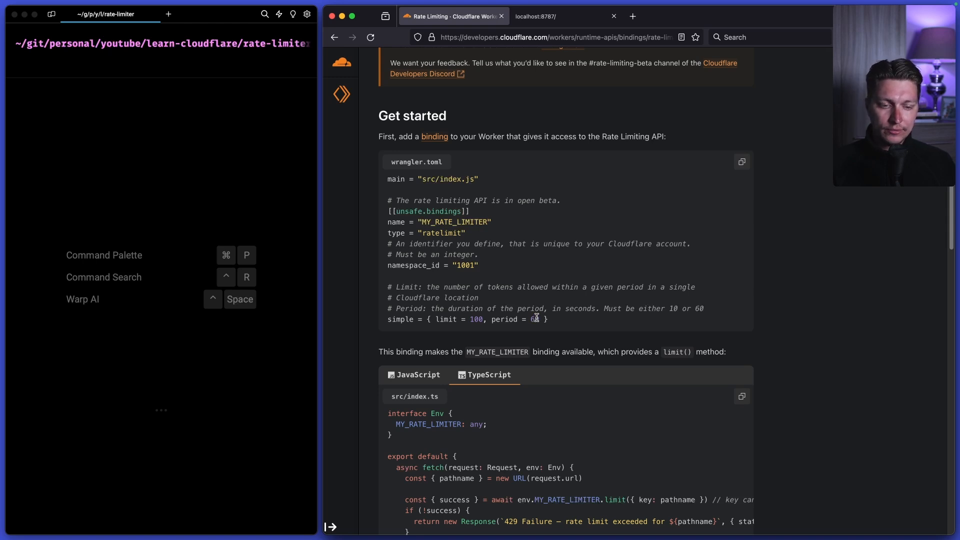
{"action": "double_click", "coordinate": [475, 319]}
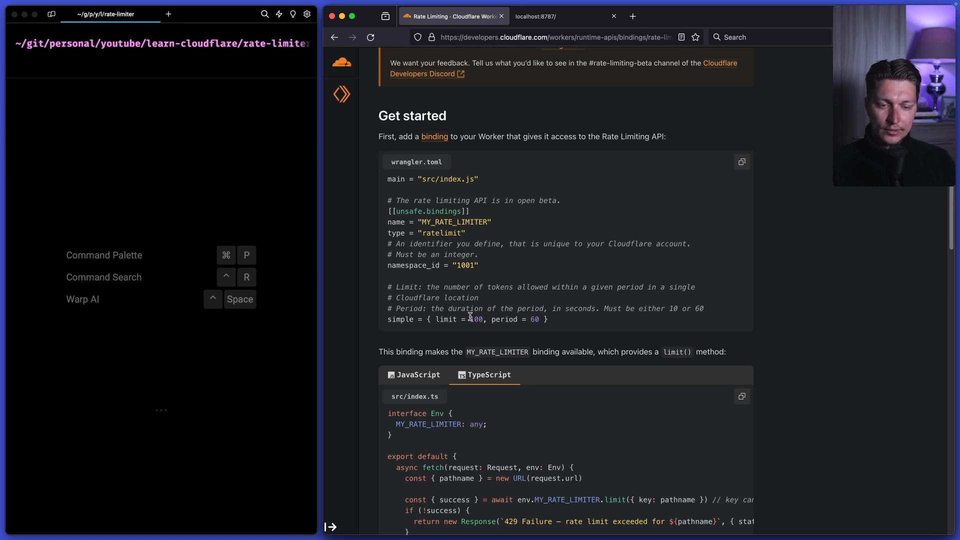
{"action": "mouse_move", "coordinate": [488, 297]}
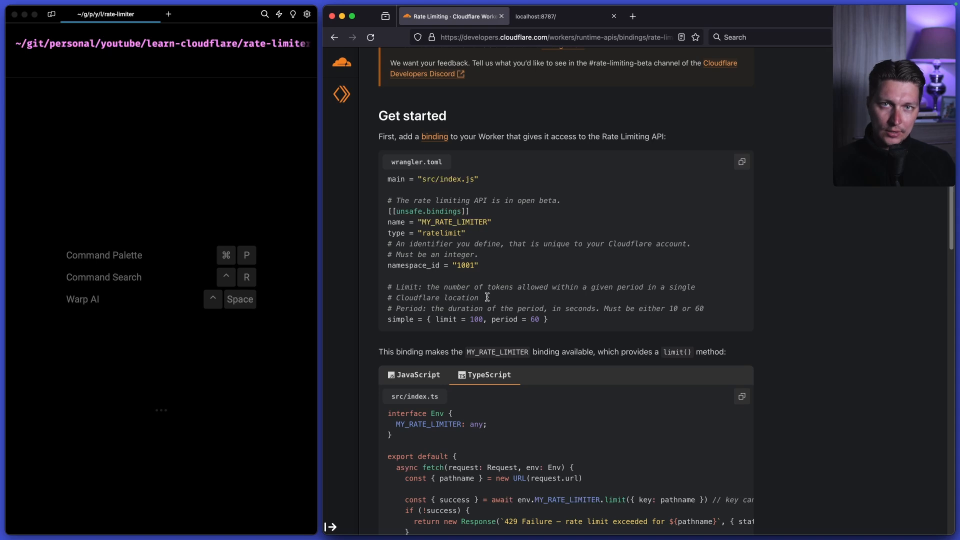
{"action": "double_click", "coordinate": [533, 319]}
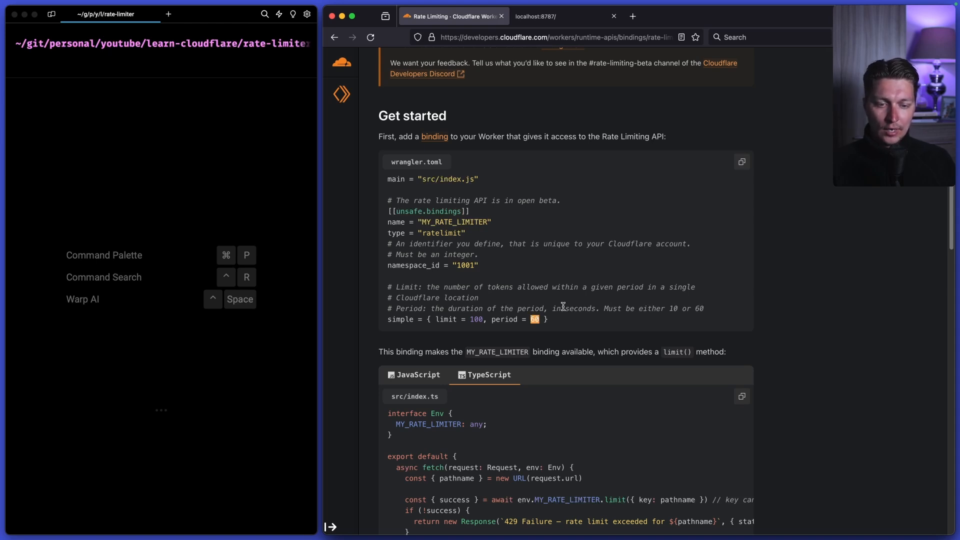
{"action": "mouse_move", "coordinate": [440, 329]}
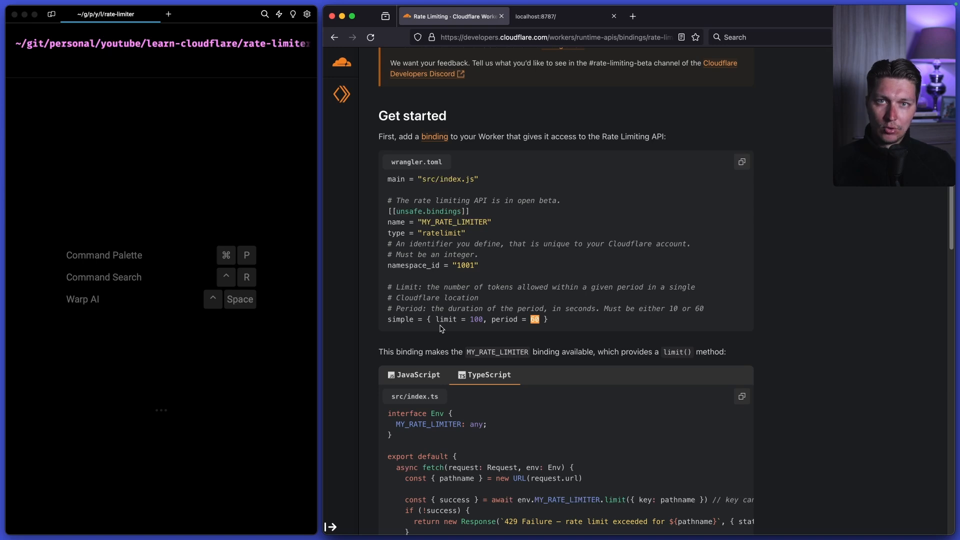
{"action": "mouse_move", "coordinate": [449, 320]}
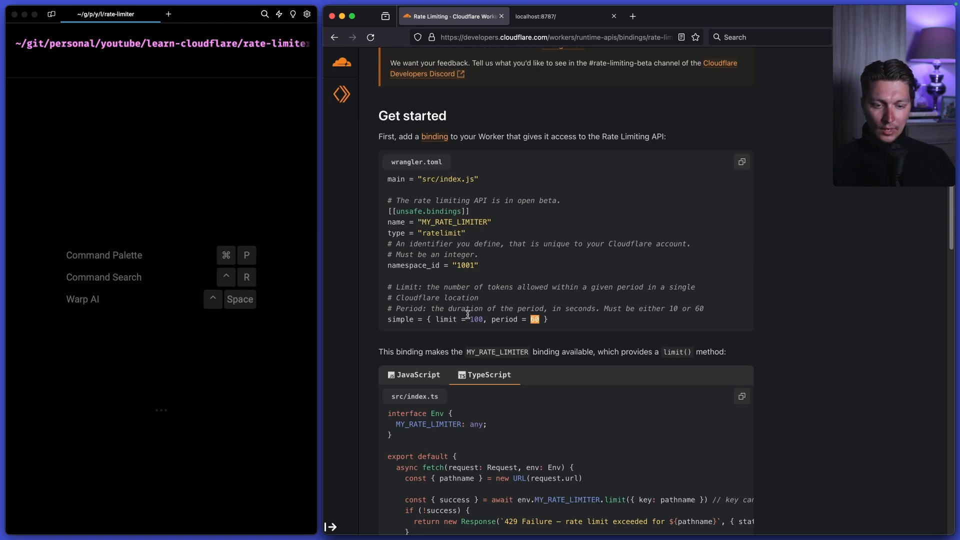
Scroll down to the TypeScript src/index.ts example and the limit() API explanation.
{"action": "scroll", "scroll_direction": "down", "scroll_amount": 3}
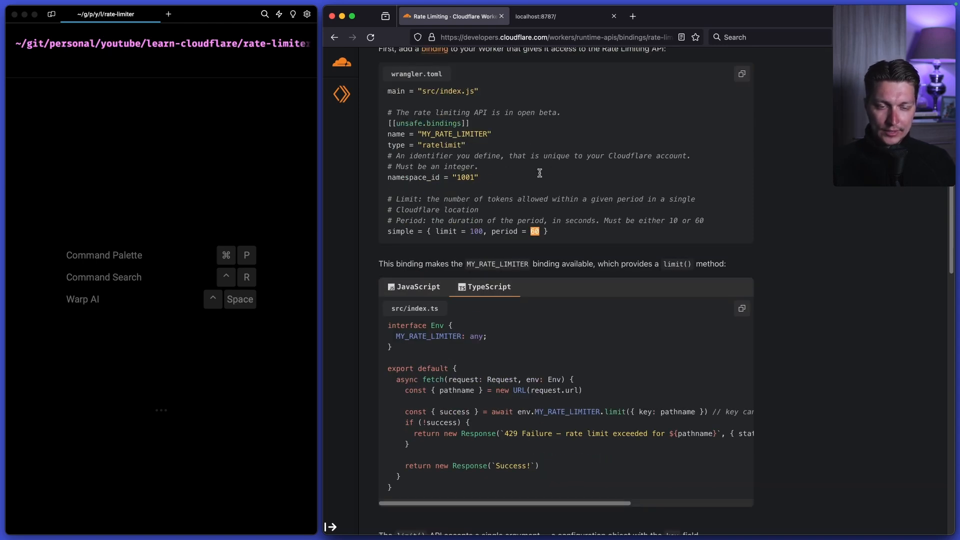
{"action": "scroll", "scroll_direction": "down", "scroll_amount": 3}
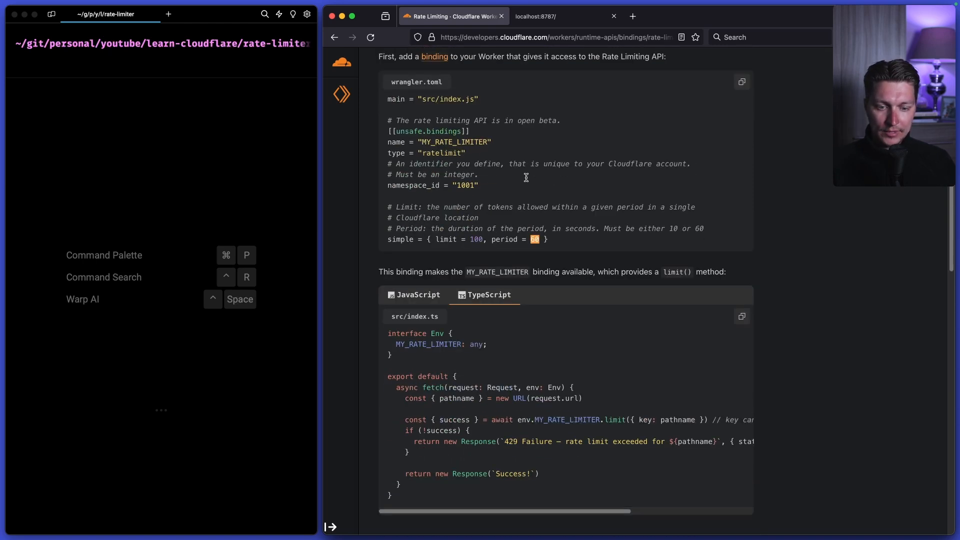
{"action": "scroll", "scroll_direction": "down", "scroll_amount": 3}
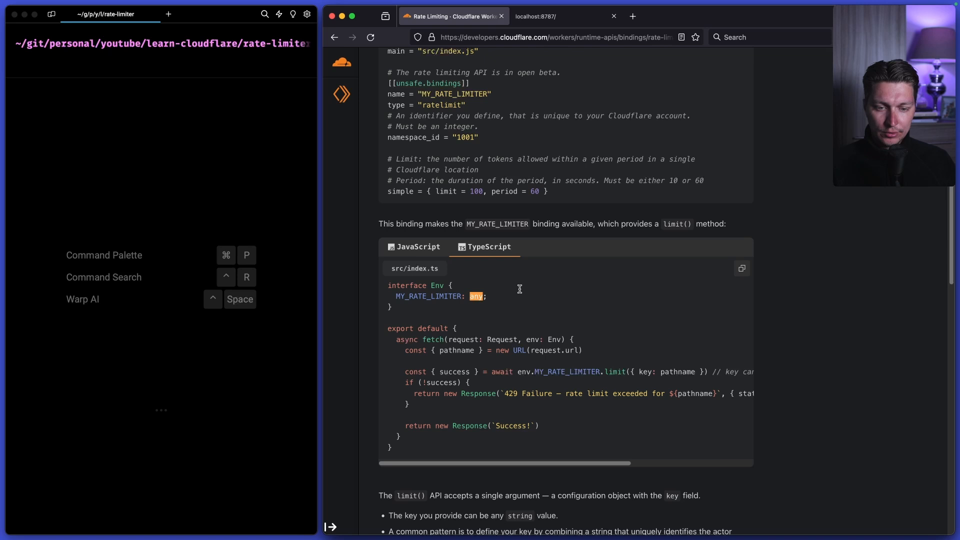
{"action": "mouse_move", "coordinate": [446, 286]}
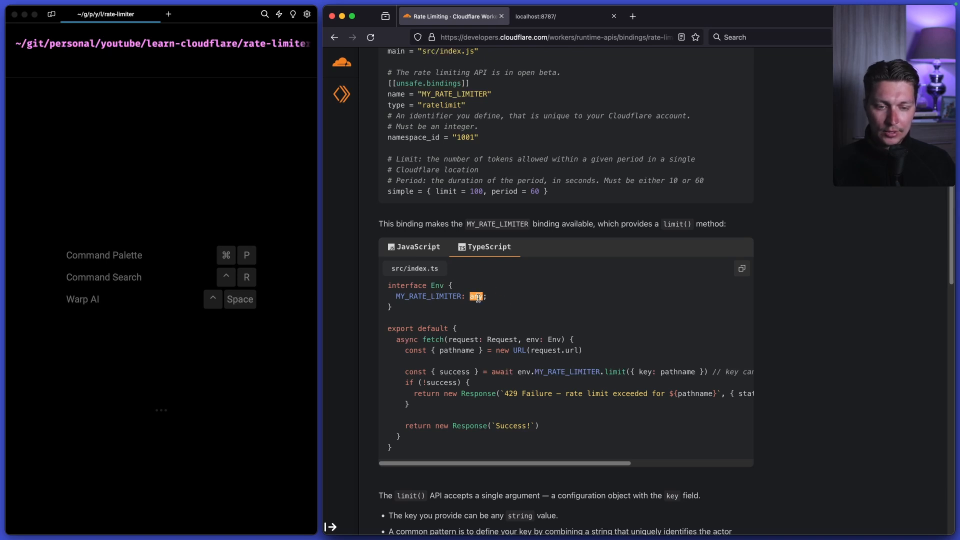
{"action": "mouse_move", "coordinate": [477, 288]}
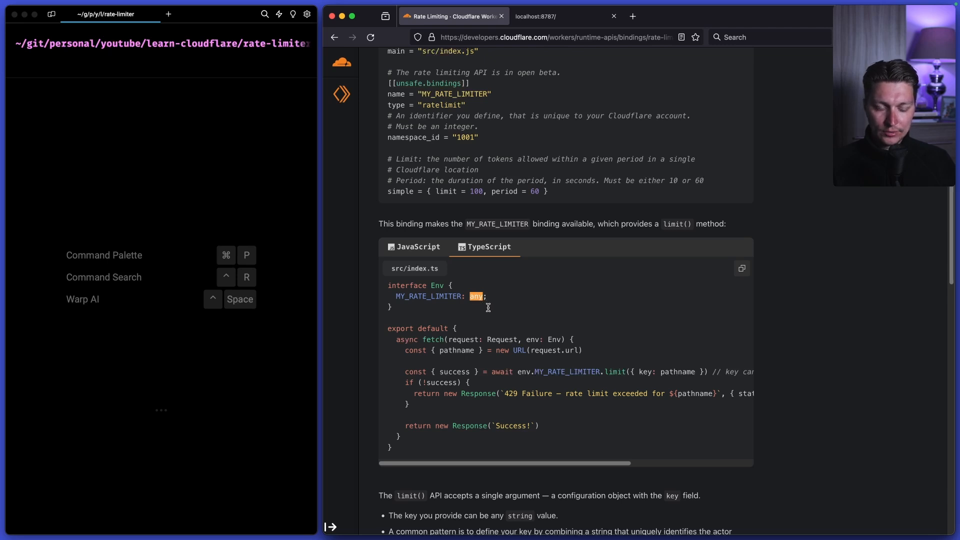
{"action": "scroll", "scroll_direction": "down", "scroll_amount": 3}
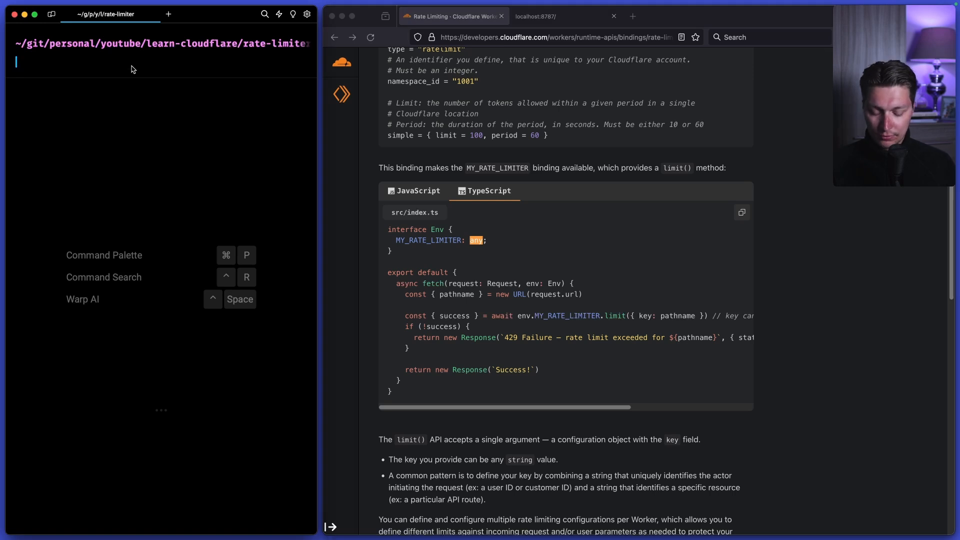
From Warp in the rate-limiter folder, launch the project in Zed.
{"action": "type", "text": "npm run dev"}
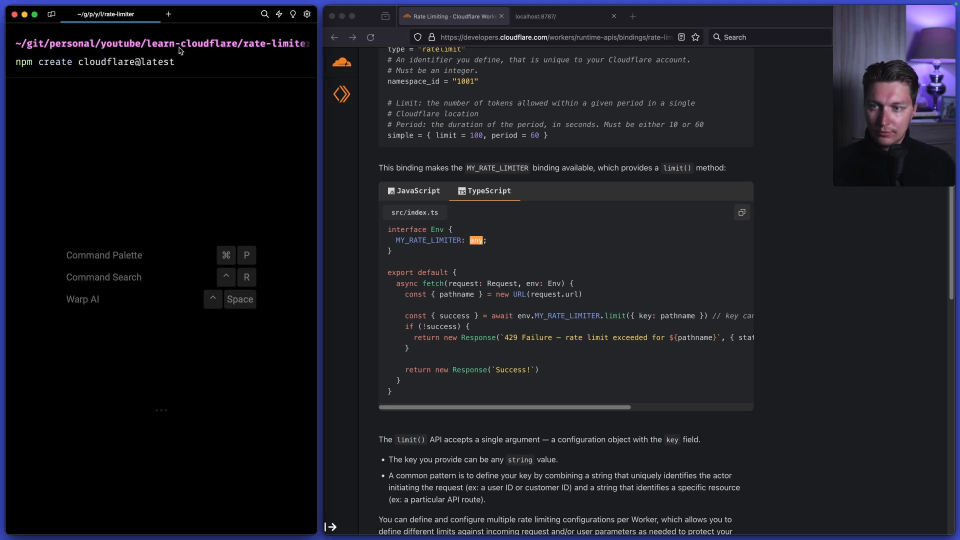
{"action": "mouse_move", "coordinate": [180, 77]}
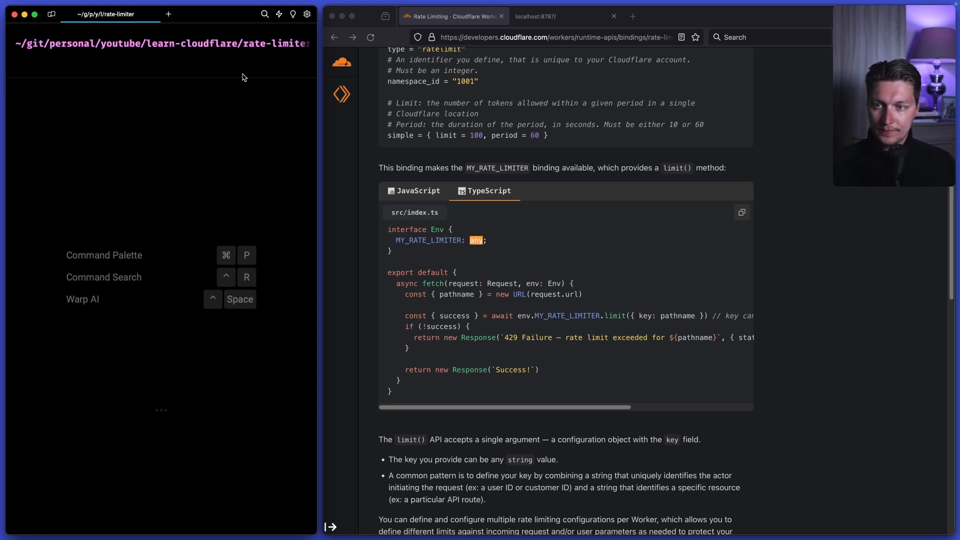
{"action": "mouse_move", "coordinate": [202, 73]}
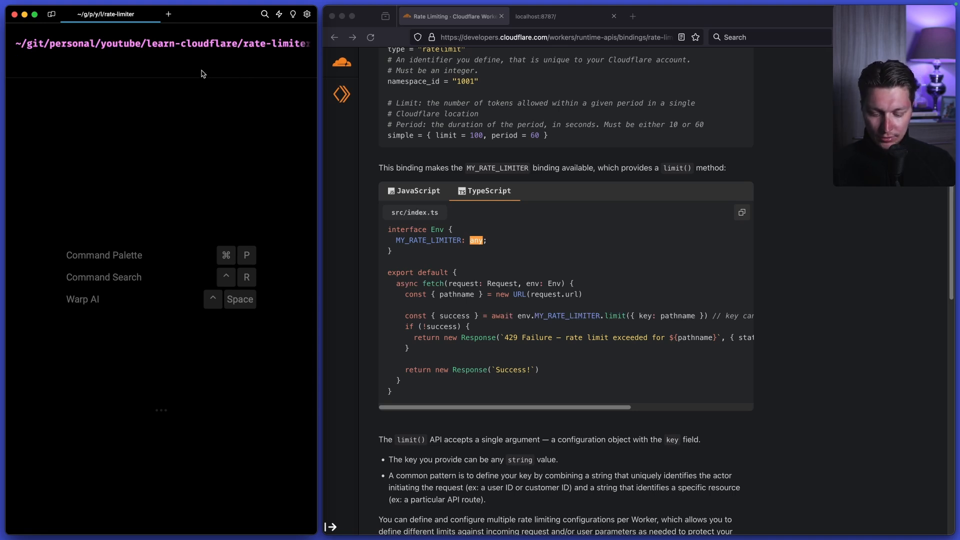
{"action": "type", "text": "zee"}
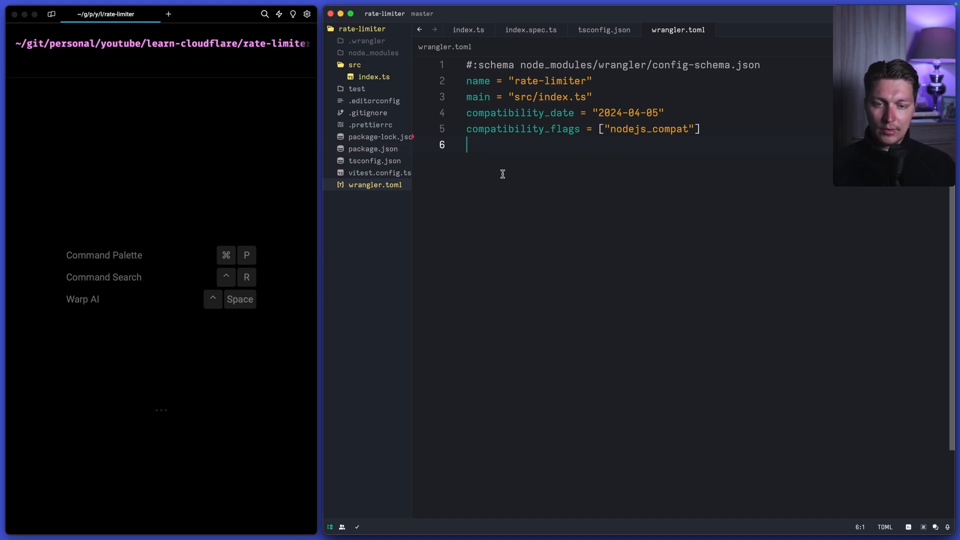
Review index.ts's Env interface and Hello world fetch handler, then return to wrangler.toml.
{"action": "left_click", "coordinate": [469, 29]}
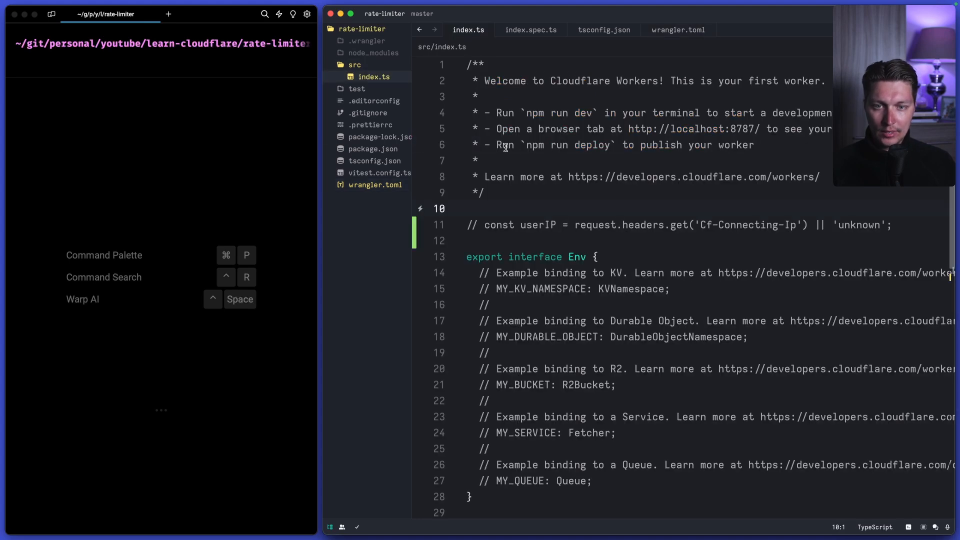
{"action": "scroll", "scroll_direction": "down", "scroll_amount": 3}
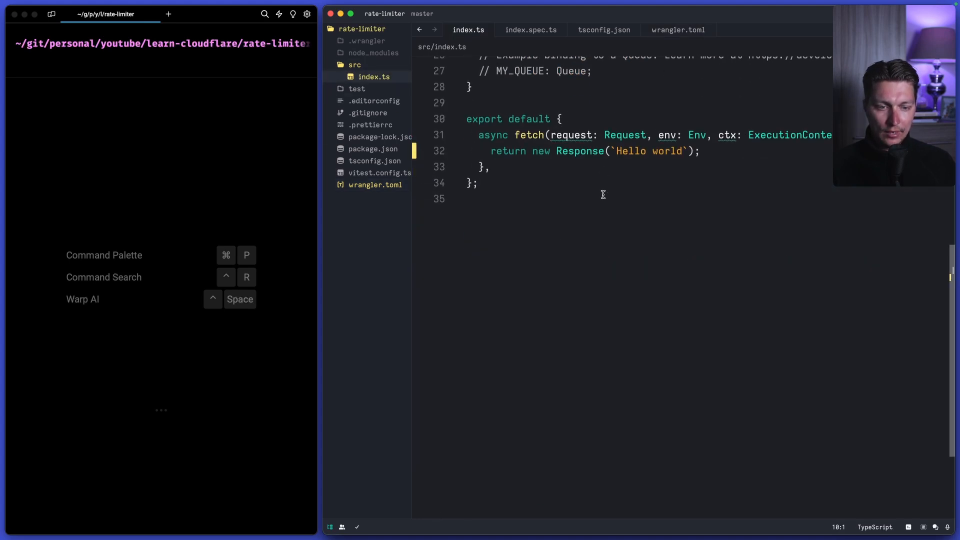
{"action": "scroll", "scroll_direction": "down", "scroll_amount": 3}
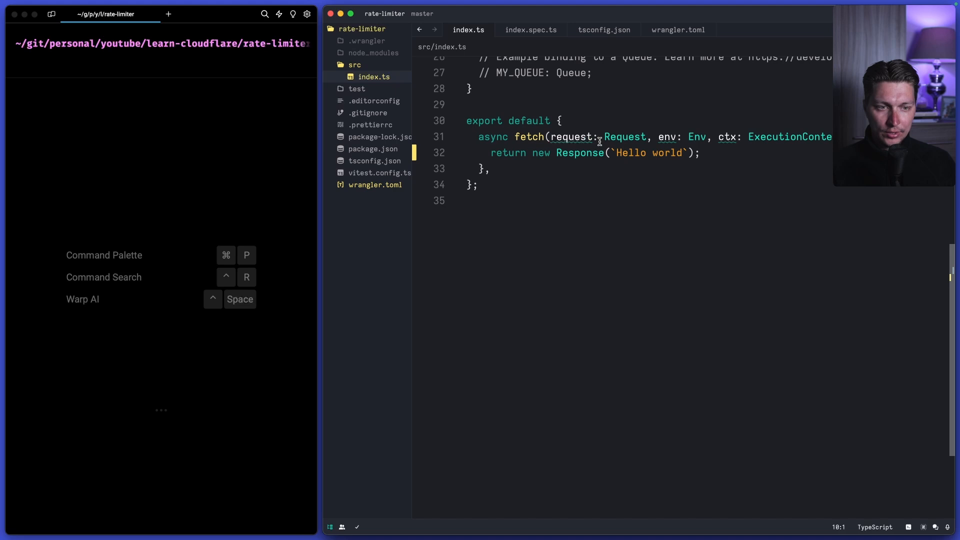
{"action": "triple_click", "coordinate": [582, 152]}
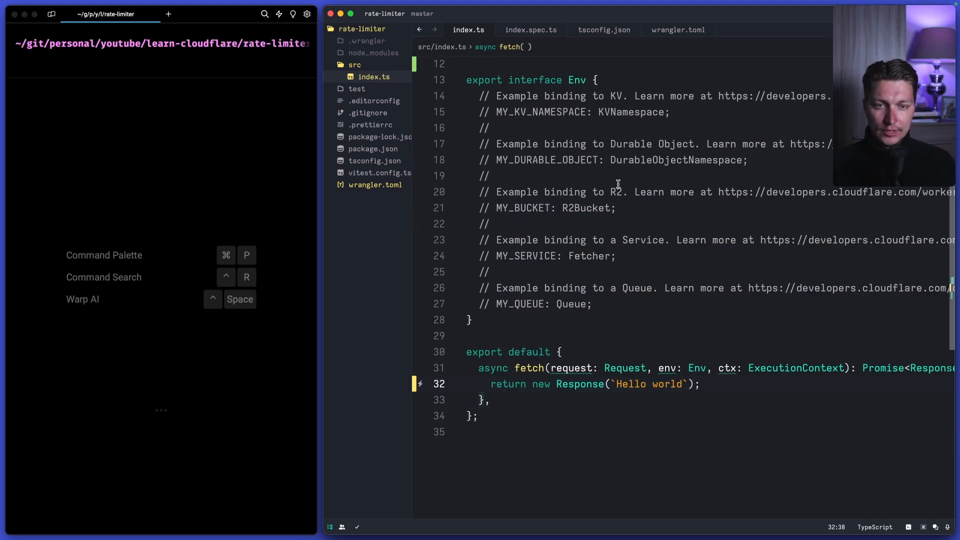
{"action": "left_click", "coordinate": [677, 29]}
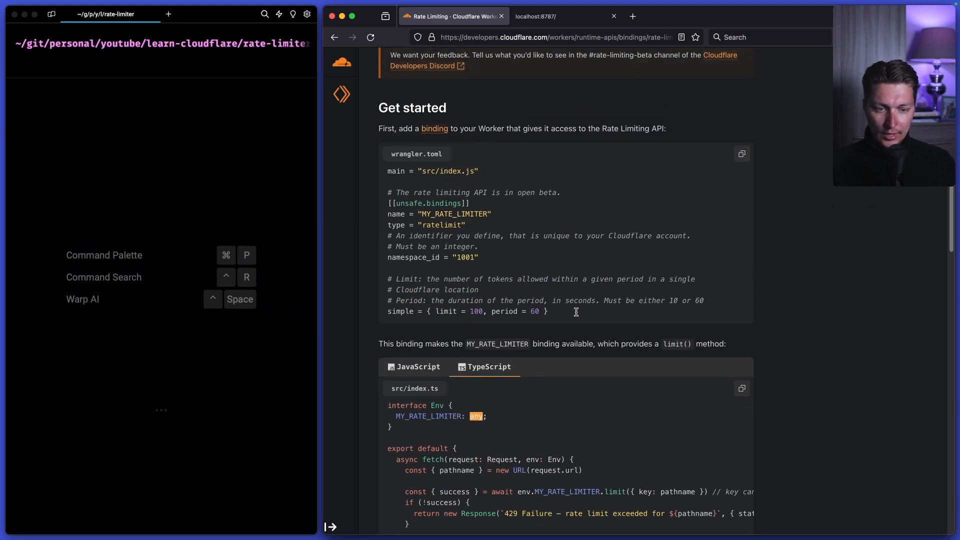
Copy the docs' MY_RATE_LIMITER binding (limit 100 per 60 s) into wrangler.toml and start npm run dev.
{"action": "left_click_drag", "start_coordinate": [389, 192], "coordinate": [549, 311]}
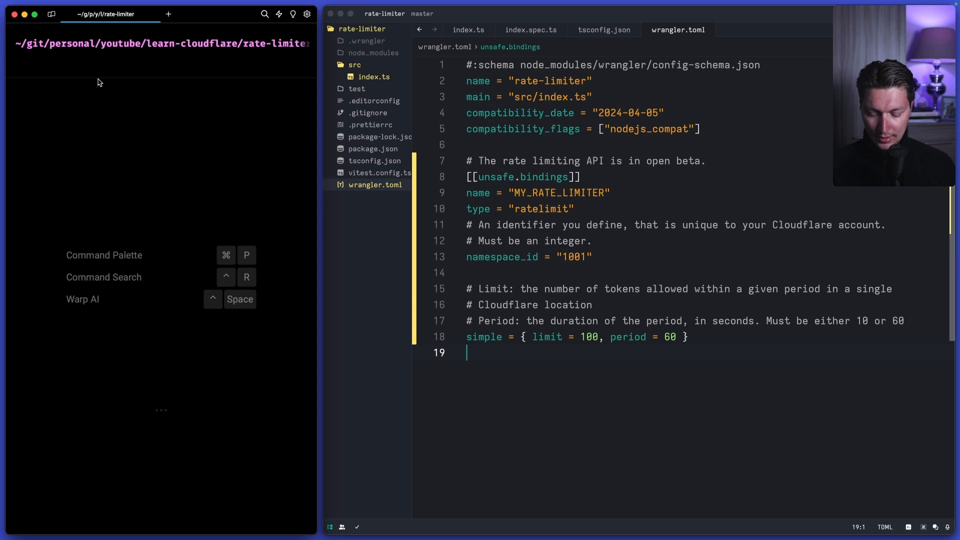
{"action": "type", "text": "npm run dev"}
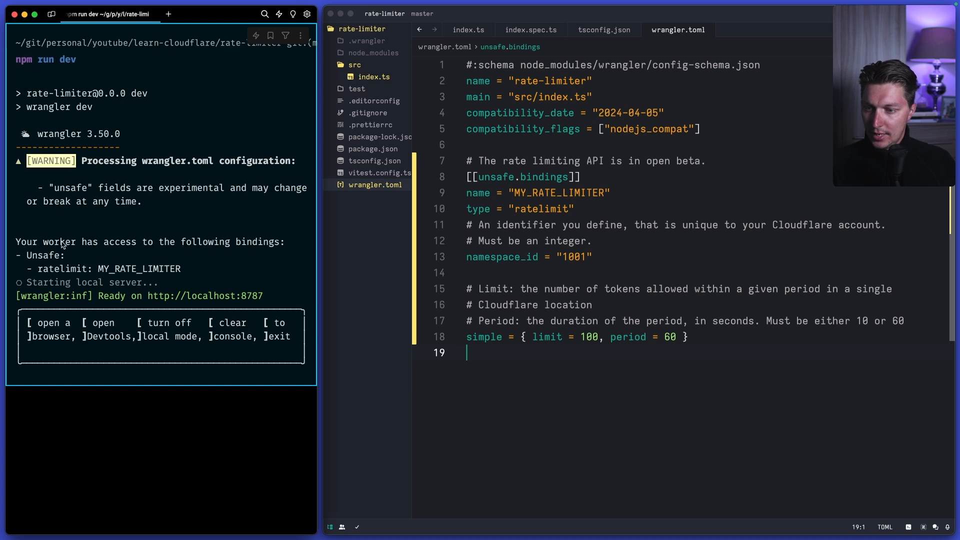
{"action": "left_click_drag", "start_coordinate": [17, 241], "coordinate": [141, 242]}
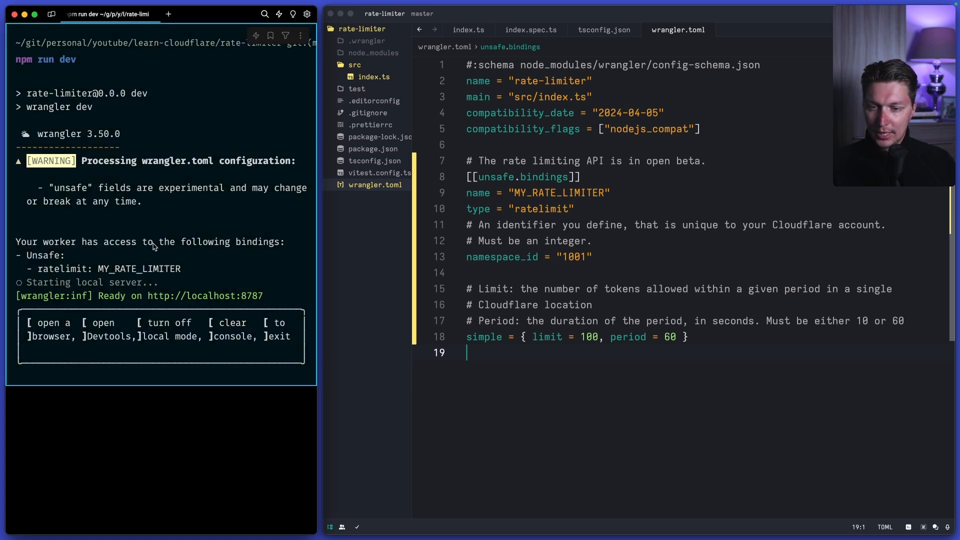
{"action": "double_click", "coordinate": [139, 269]}
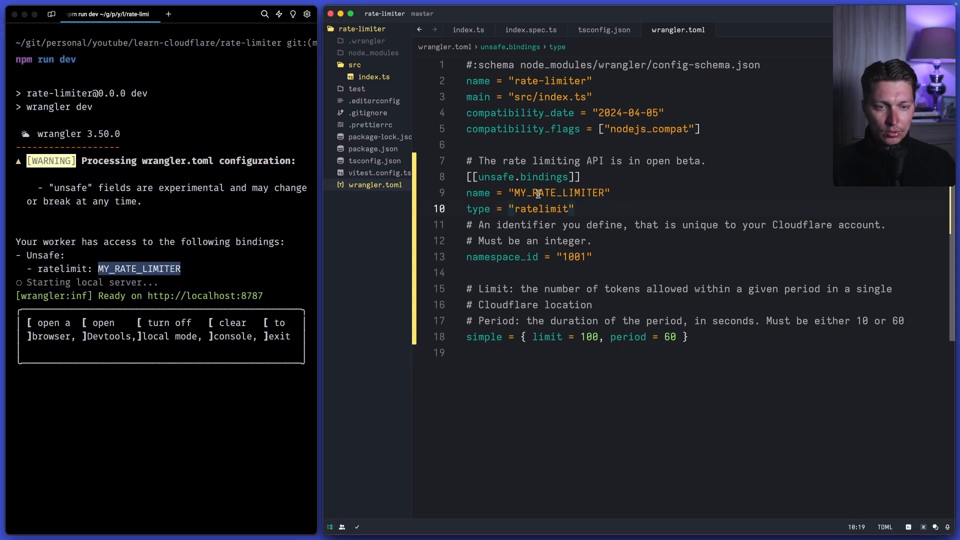
{"action": "left_click", "coordinate": [558, 192]}
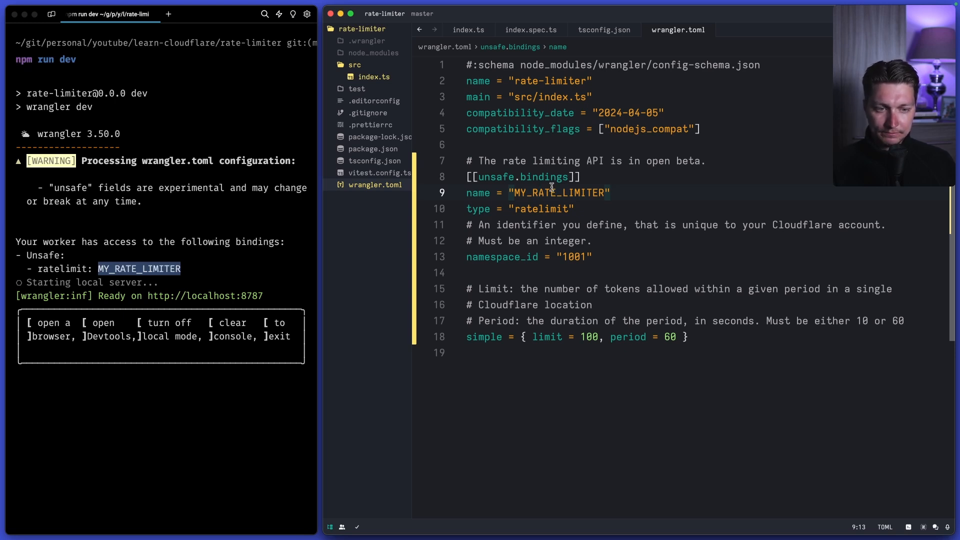
{"action": "scroll", "scroll_direction": "down", "scroll_amount": 3}
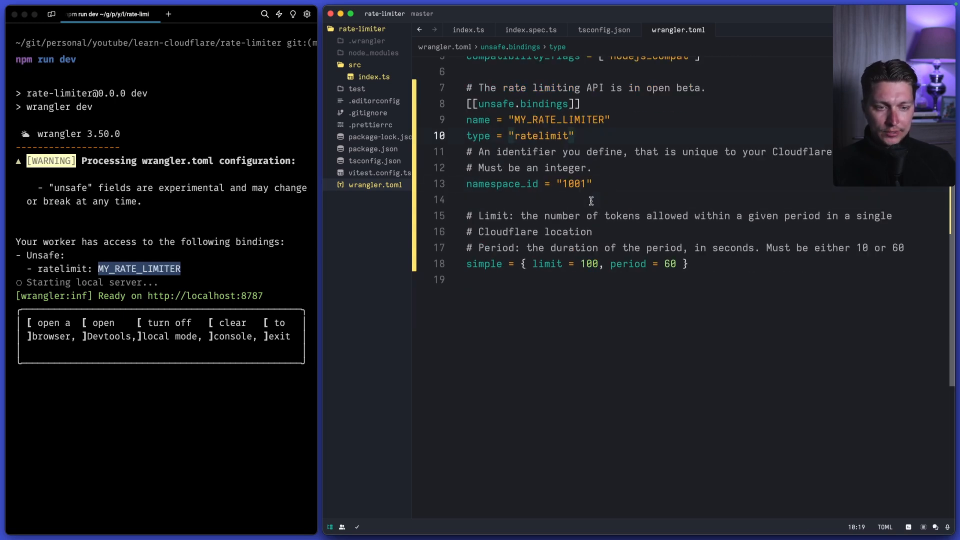
{"action": "triple_click", "coordinate": [529, 184]}
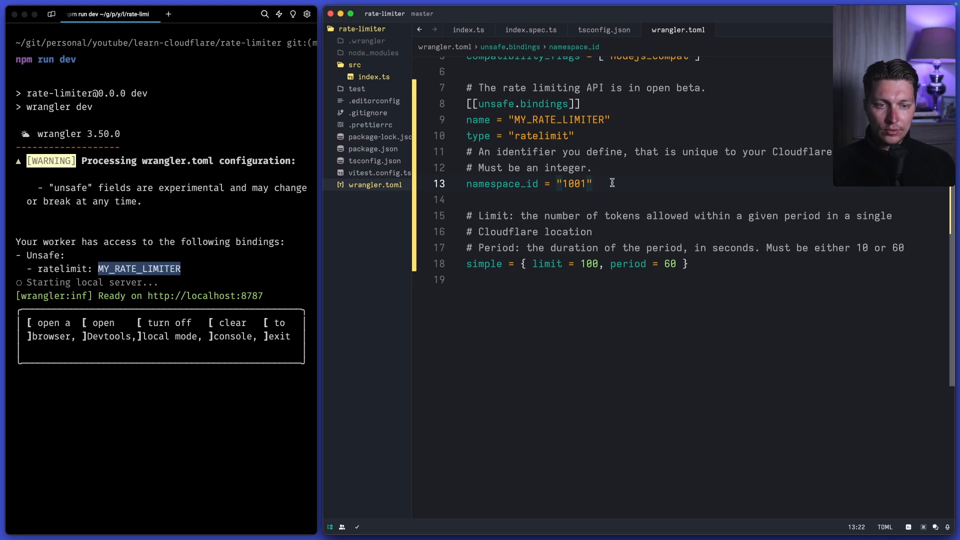
{"action": "mouse_move", "coordinate": [574, 104]}
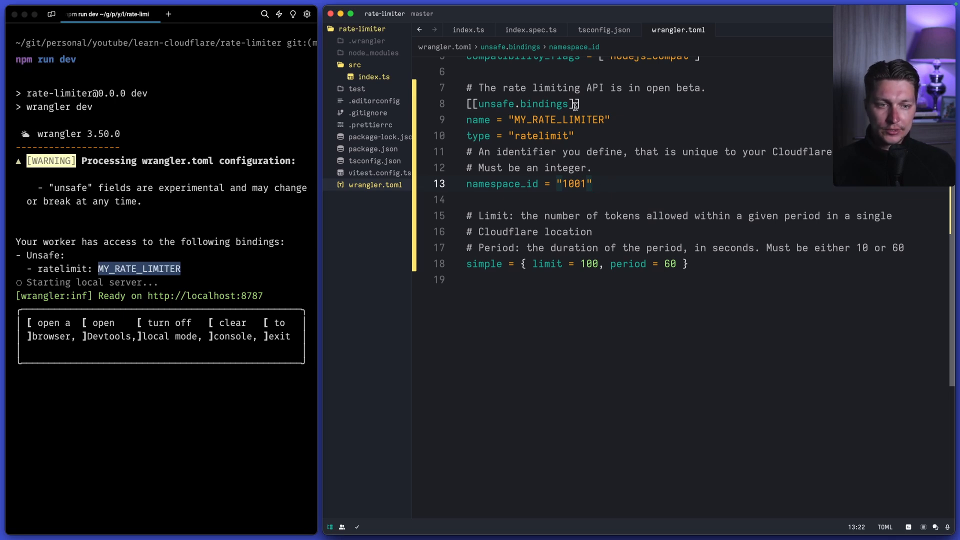
{"action": "mouse_move", "coordinate": [585, 135]}
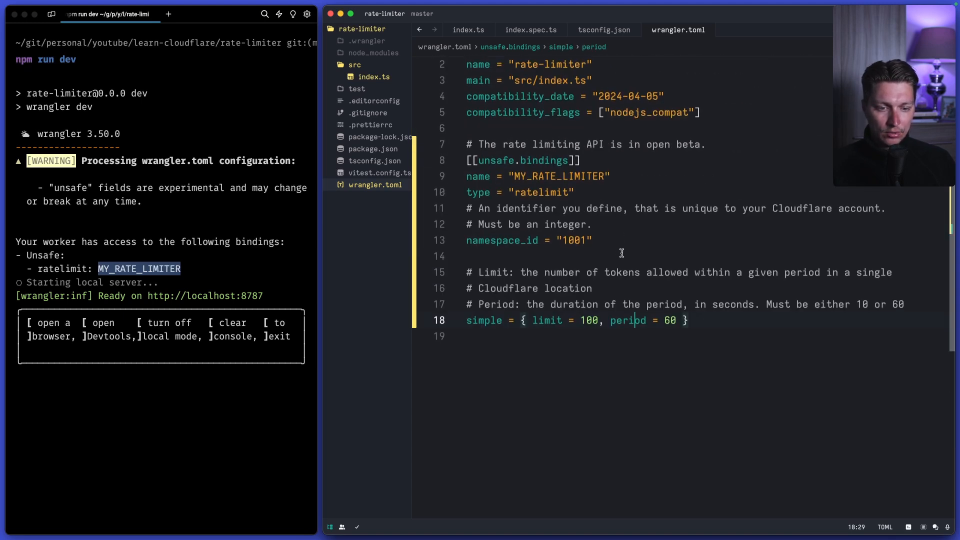
{"action": "scroll", "scroll_direction": "down", "scroll_amount": 3}
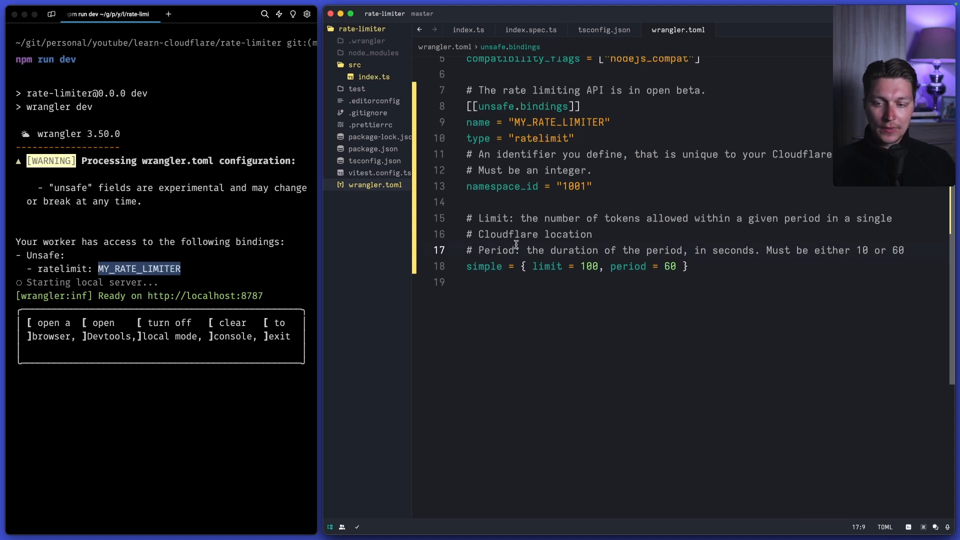
{"action": "mouse_move", "coordinate": [507, 178]}
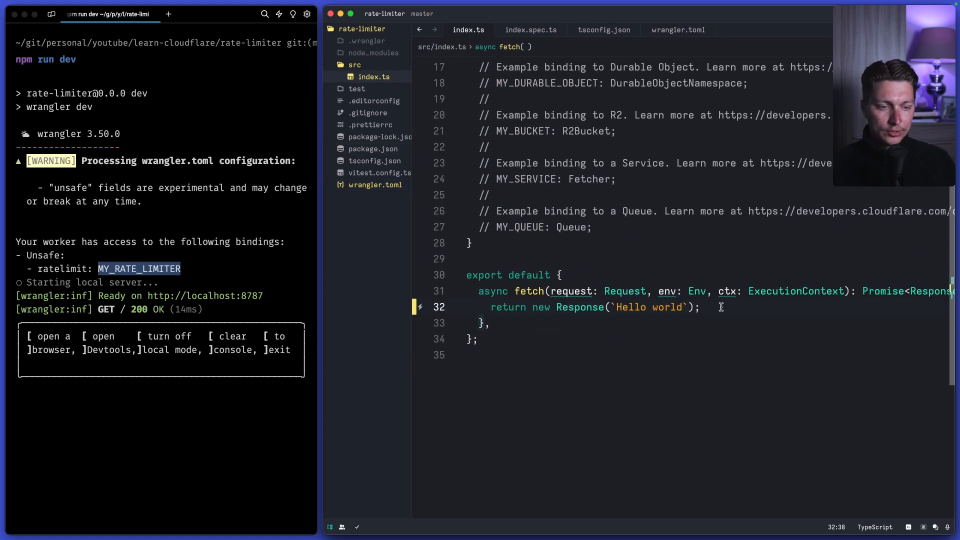
Check index.ts and return to the Rate Limiting documentation page for the handler example.
{"action": "scroll", "scroll_direction": "down", "scroll_amount": 3}
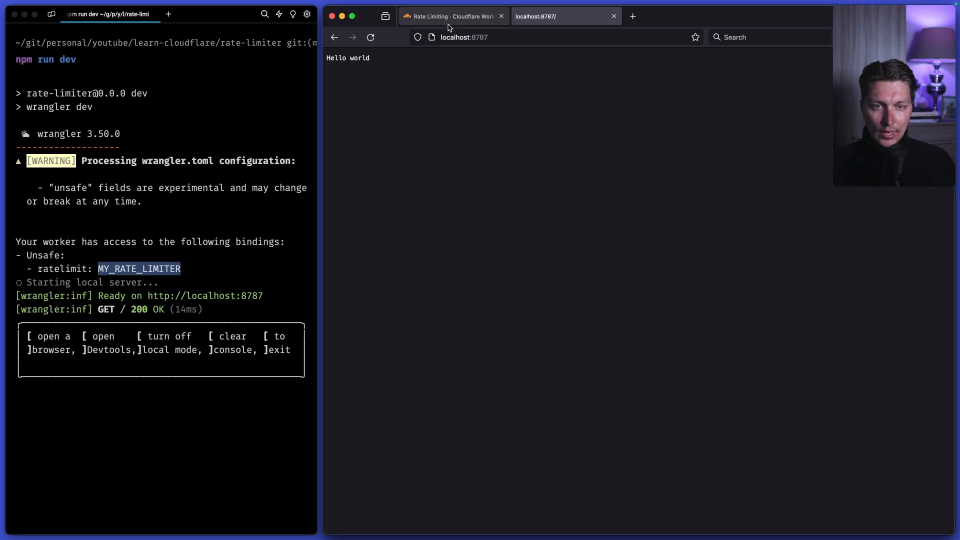
{"action": "left_click", "coordinate": [453, 16]}
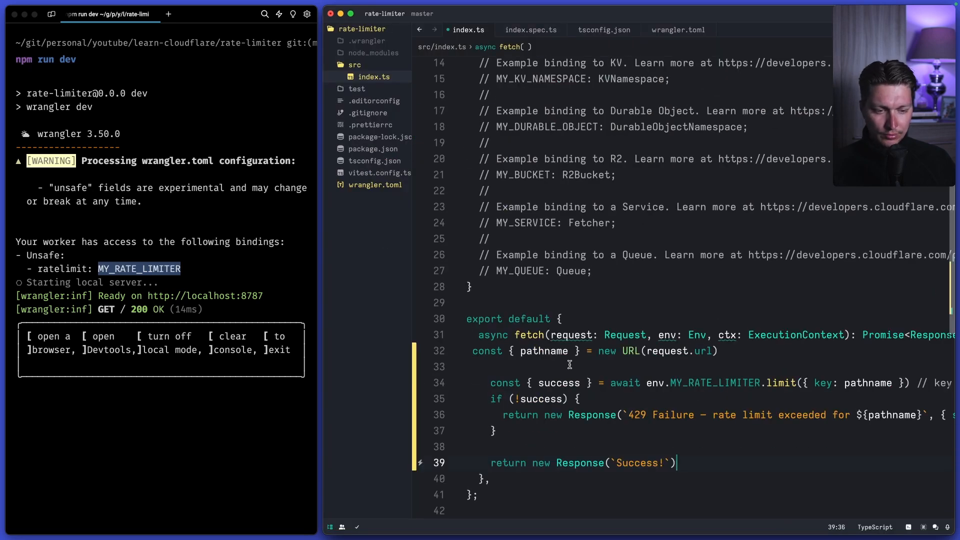
Declare MY_RATE_LIMITER: any in the Env interface, then go back to wrangler.toml.
{"action": "scroll", "scroll_direction": "down", "scroll_amount": 3}
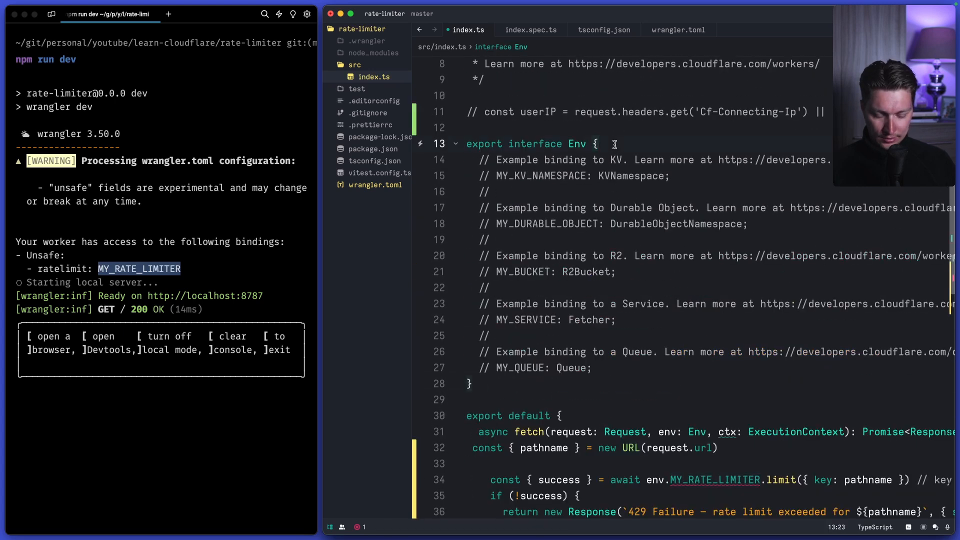
{"action": "type", "text": "MY_RATE_LIMITER: any;"}
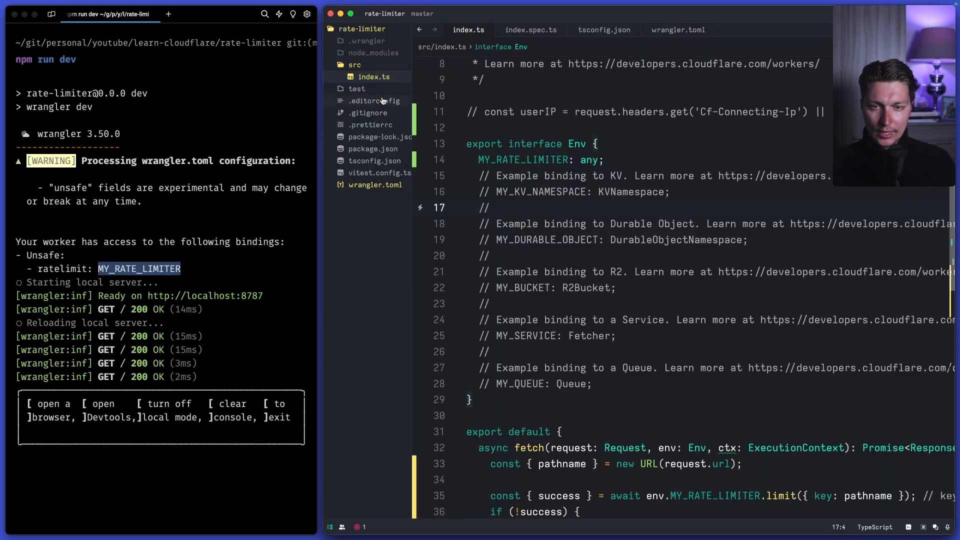
{"action": "left_click", "coordinate": [679, 29]}
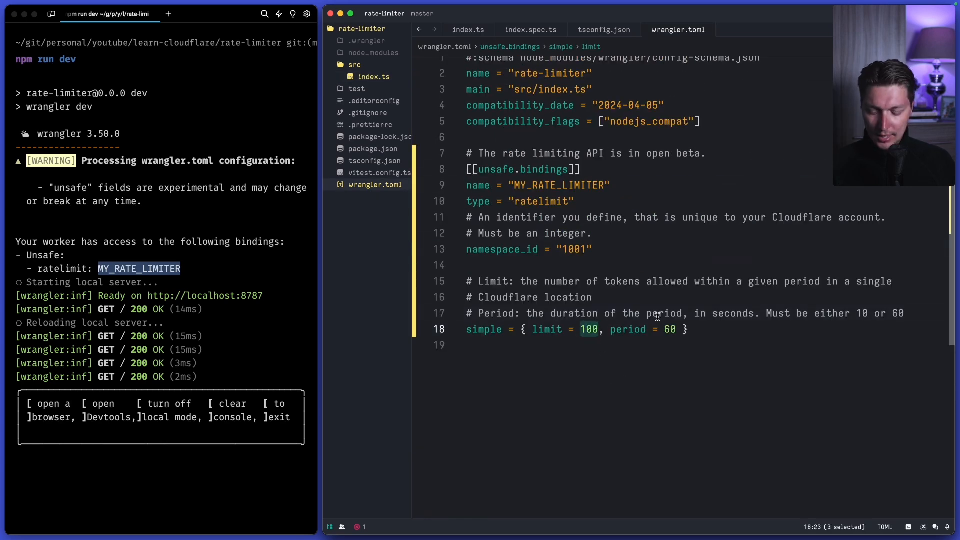
Change the wrangler.toml rate limit to 5 and dismiss the unsaved changes prompt.
{"action": "type", "text": "5"}
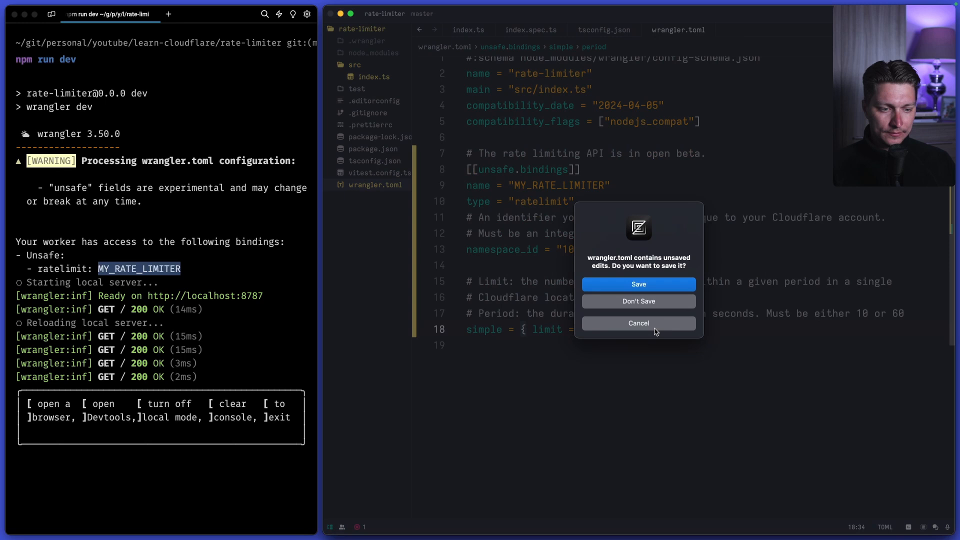
{"action": "left_click", "coordinate": [638, 283]}
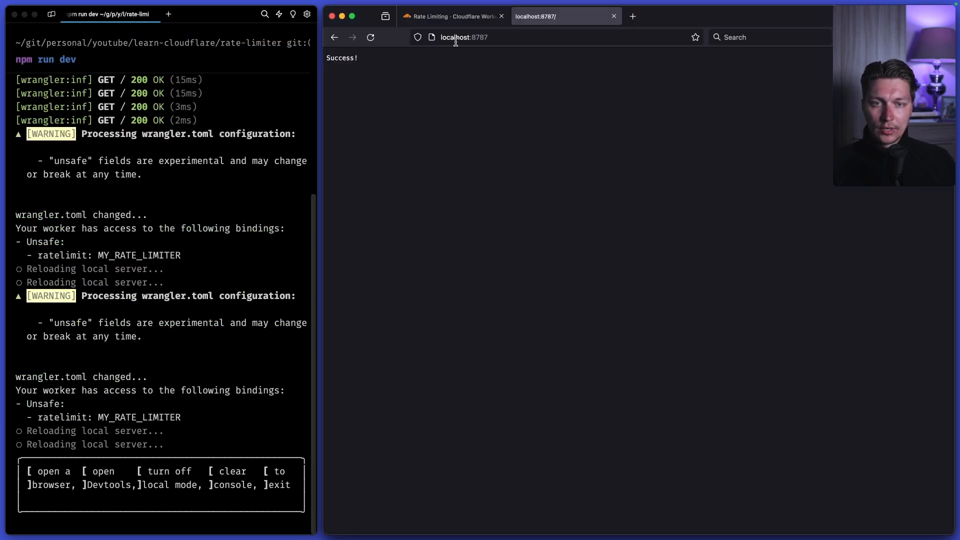
Reload localhost:8787 repeatedly until the worker returns 429 rate limit exceeded.
{"action": "left_click", "coordinate": [370, 37]}
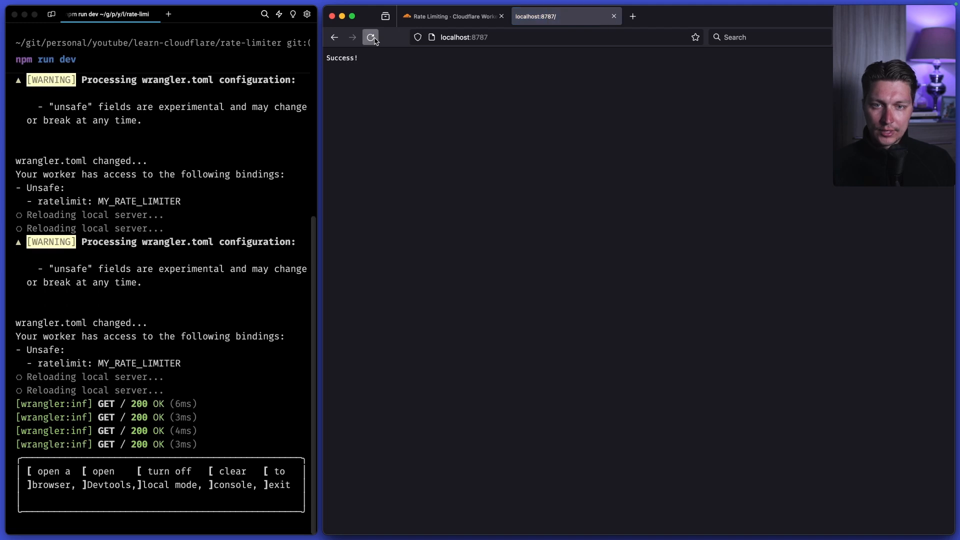
{"action": "left_click", "coordinate": [371, 37]}
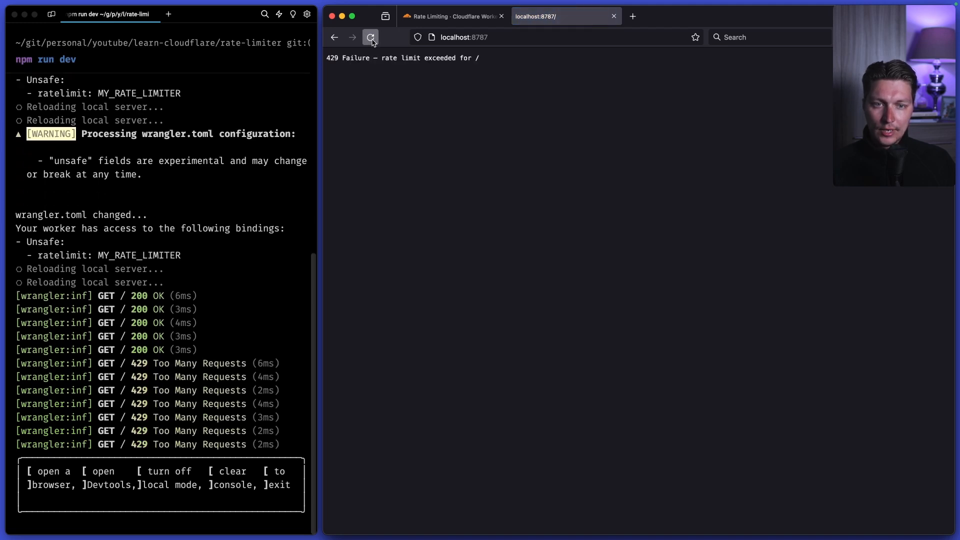
{"action": "left_click", "coordinate": [371, 37]}
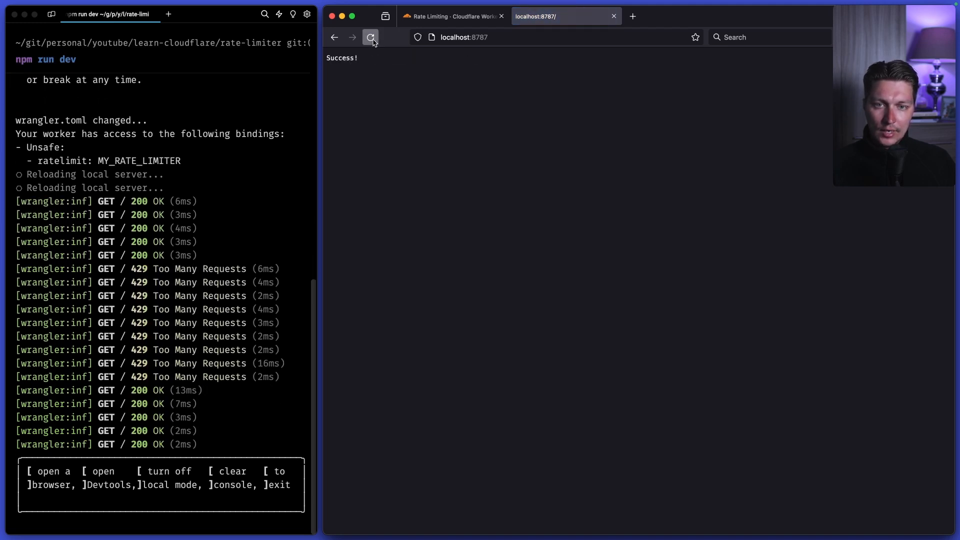
{"action": "left_click", "coordinate": [370, 37]}
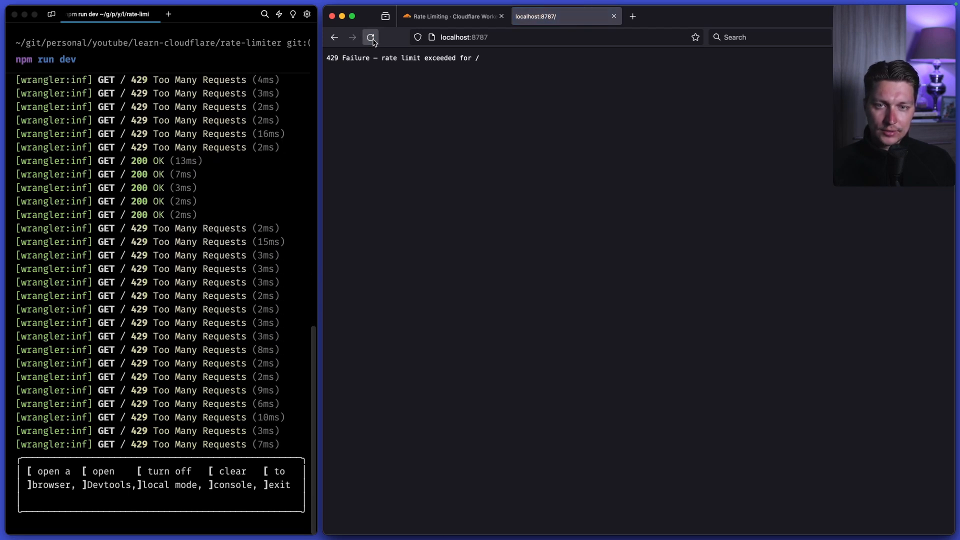
{"action": "left_click", "coordinate": [371, 37]}
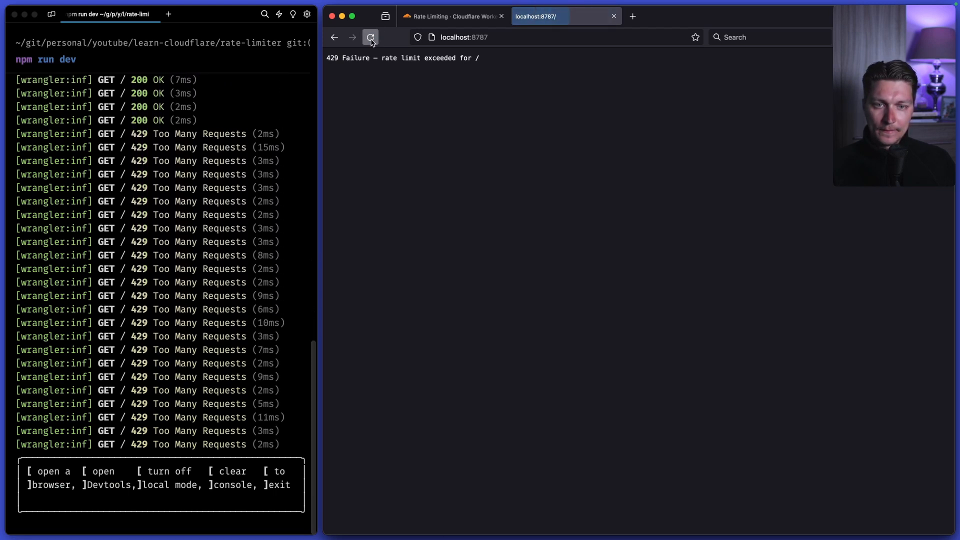
{"action": "left_click", "coordinate": [370, 38]}
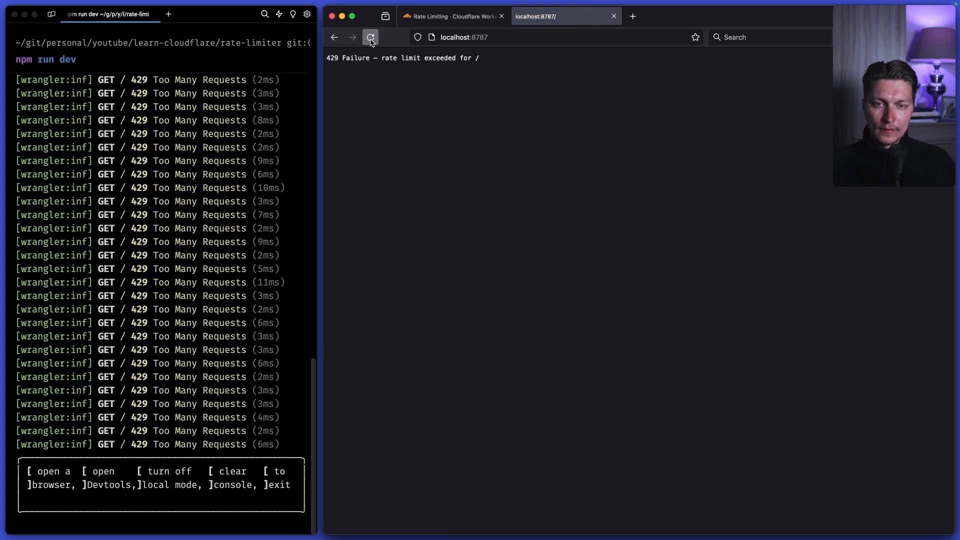
Request the localhost:8787/asdf path, which succeeds under its own key.
{"action": "type", "text": "asdf"}
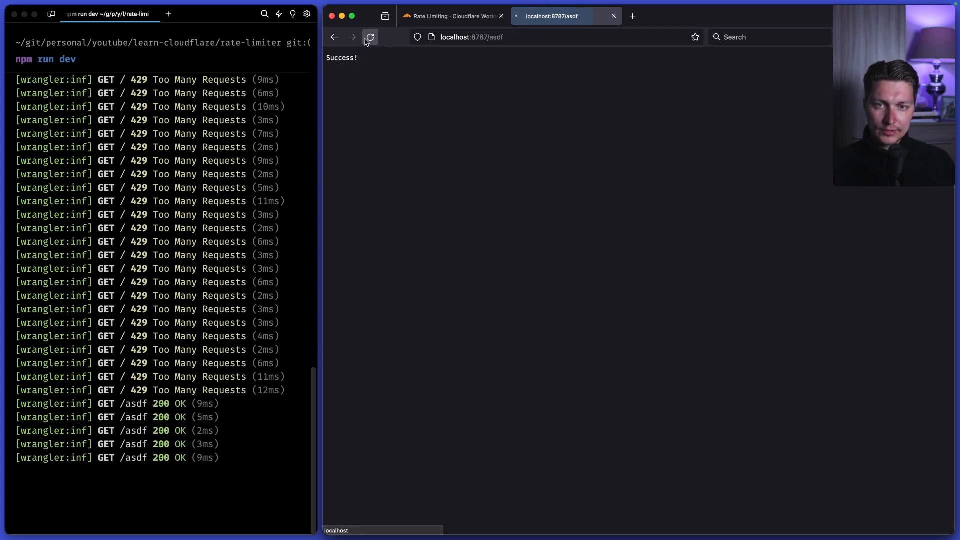
{"action": "left_click", "coordinate": [371, 37]}
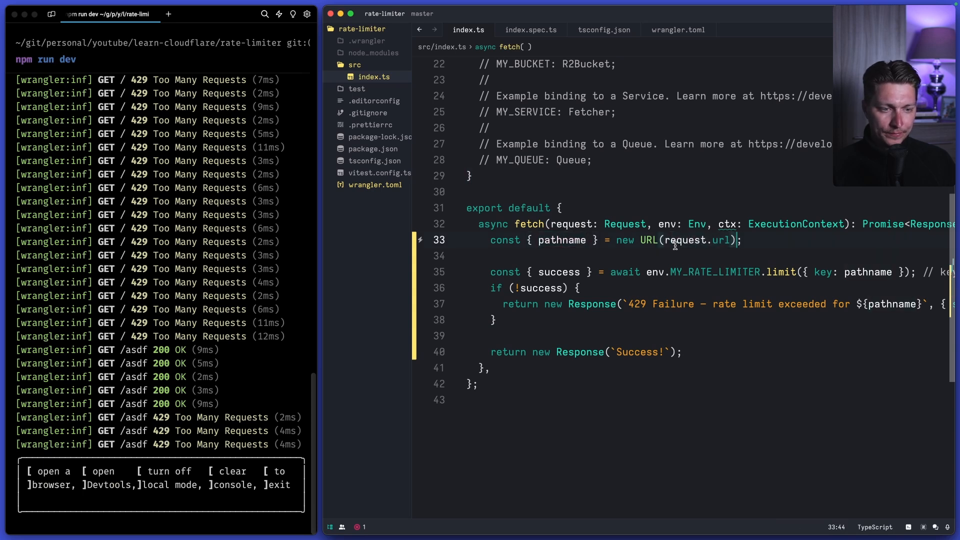
{"action": "mouse_move", "coordinate": [805, 272]}
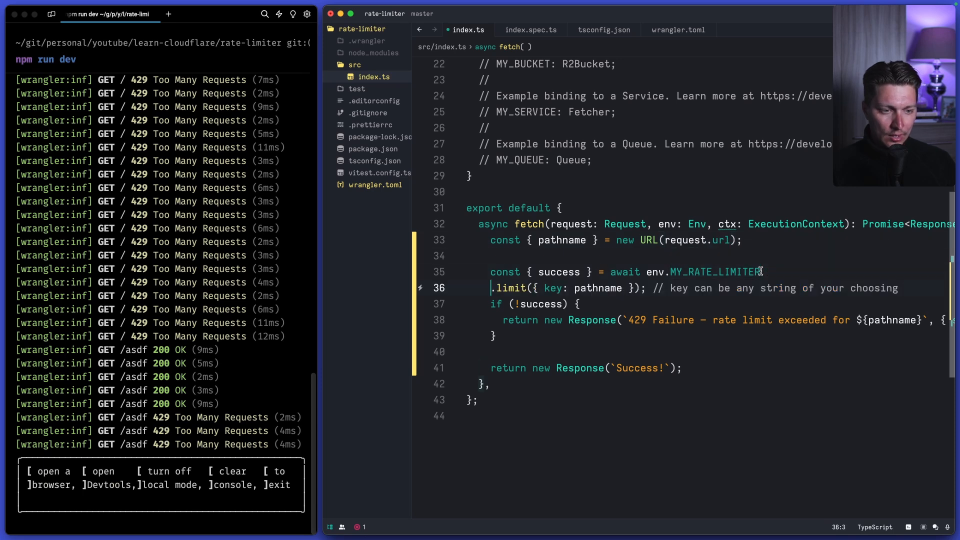
Move the limit call onto its own line and remove its trailing comment in index.ts.
{"action": "left_click_drag", "start_coordinate": [610, 271], "coordinate": [762, 271]}
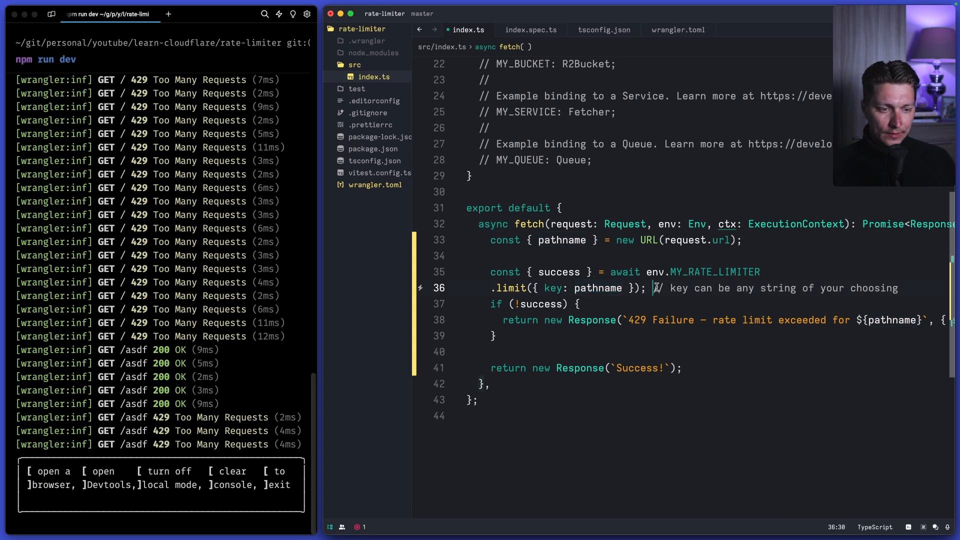
{"action": "left_click_drag", "start_coordinate": [654, 288], "coordinate": [901, 288]}
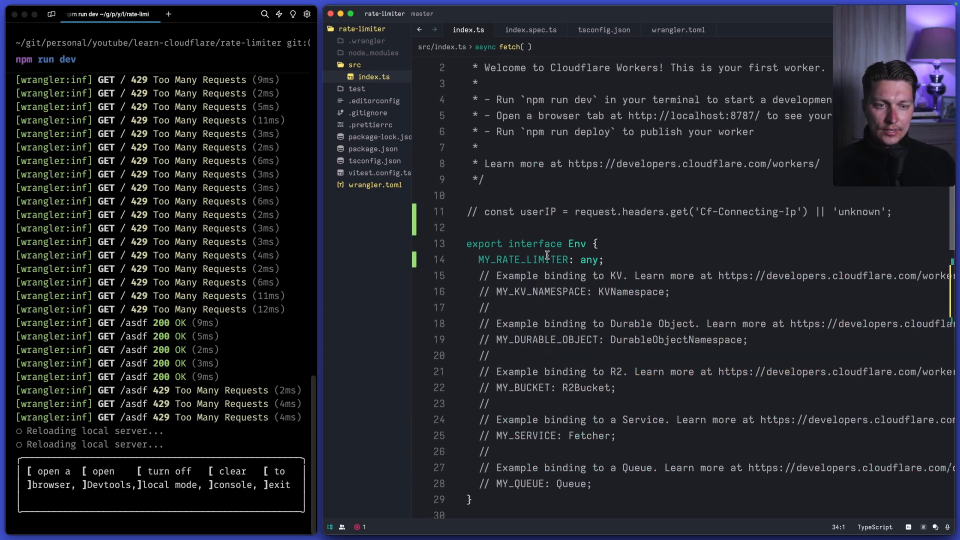
Replace the commented line with const userIP = request.headers.get('Cf-Connecting-Ip') || 'unknown';.
{"action": "scroll", "scroll_direction": "down", "scroll_amount": 3}
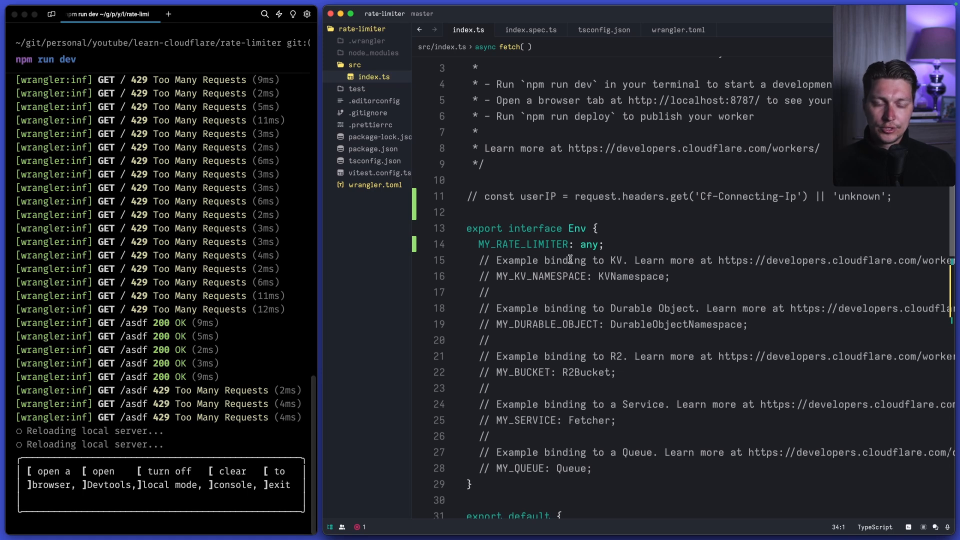
{"action": "left_click_drag", "start_coordinate": [484, 197], "coordinate": [730, 197]}
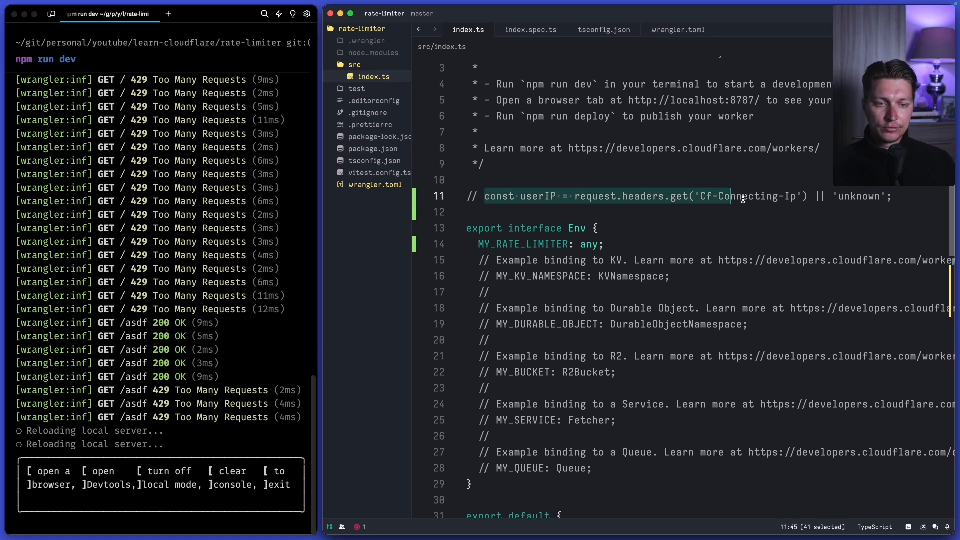
{"action": "scroll", "scroll_direction": "down", "scroll_amount": 3}
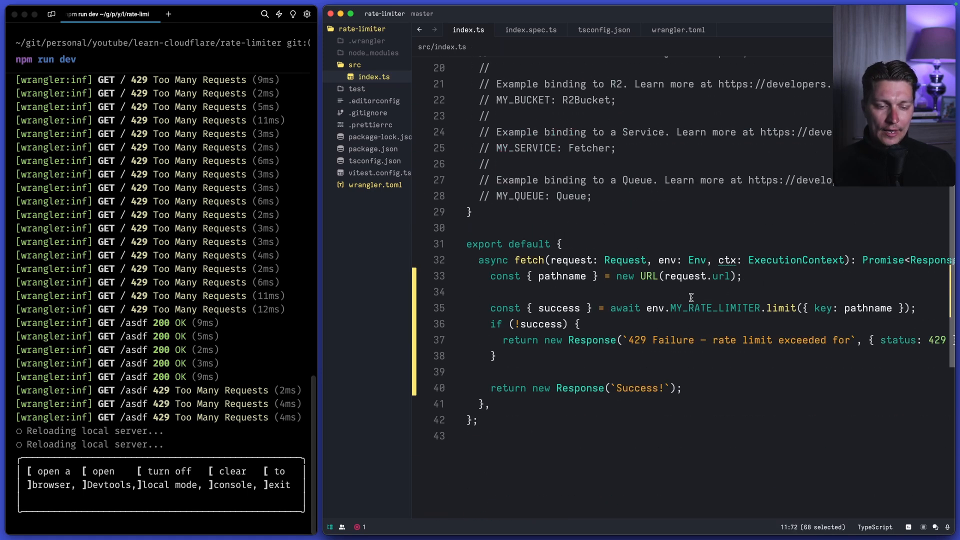
{"action": "type", "text": "const userIP = request.headers.get('Cf-Connecting-Ip') || 'unknown';"}
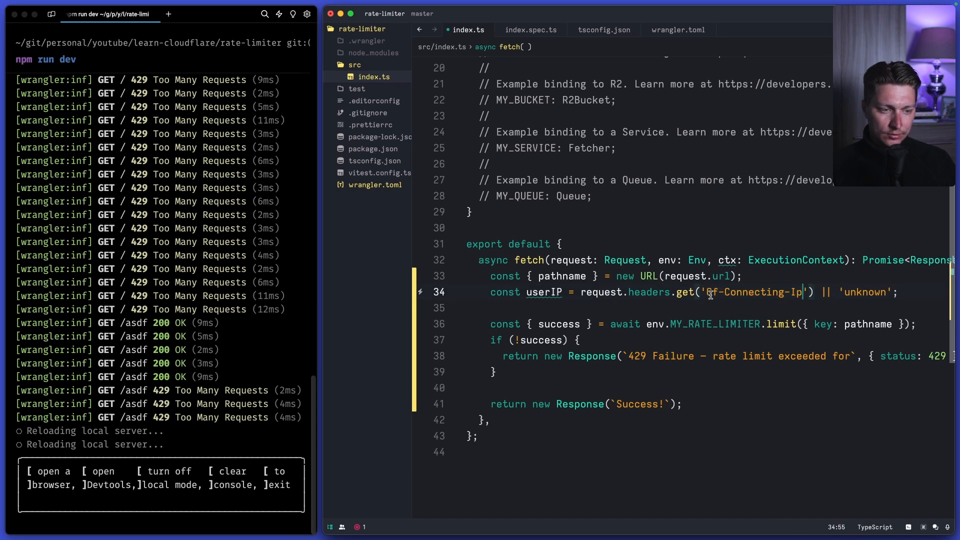
Check the Cf-Connecting-Ip header name in the new userIP line.
{"action": "double_click", "coordinate": [710, 293]}
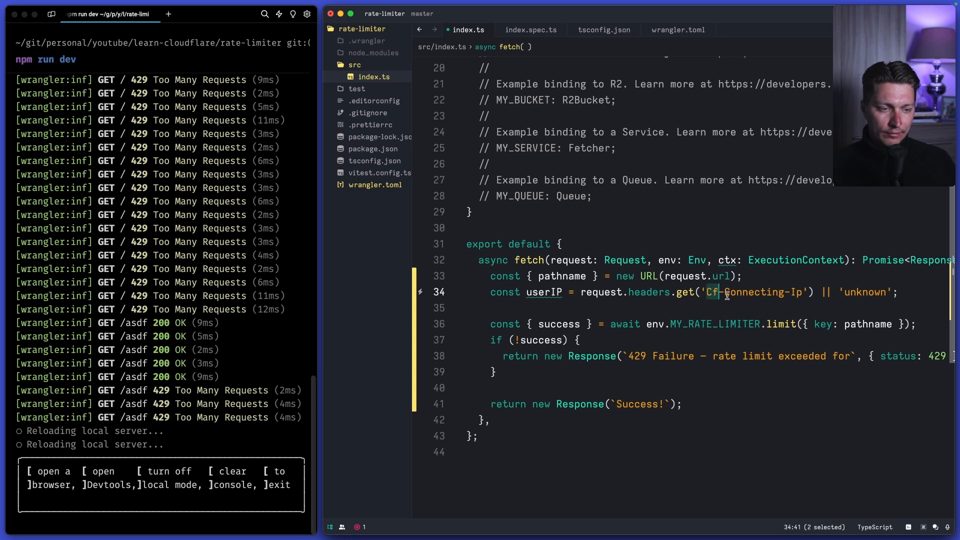
{"action": "mouse_move", "coordinate": [735, 286]}
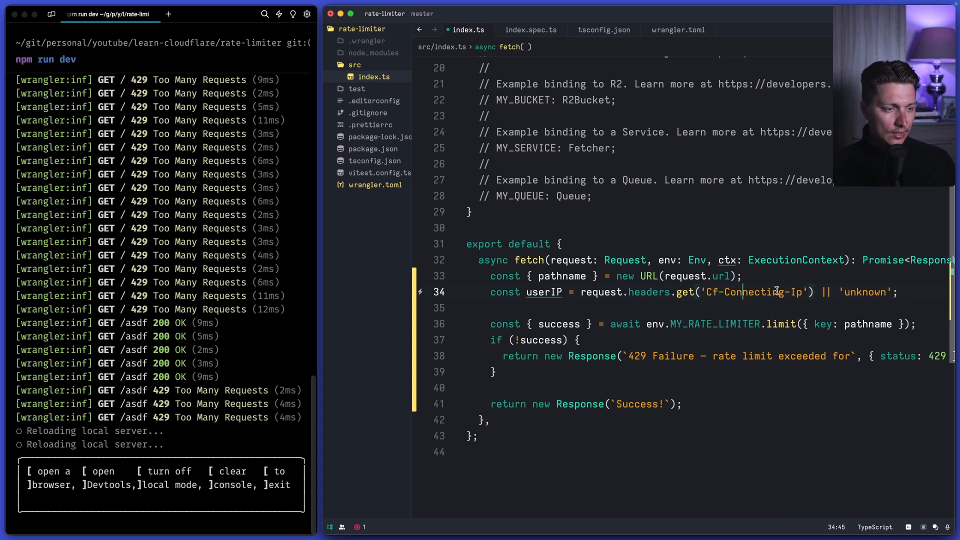
{"action": "double_click", "coordinate": [865, 292]}
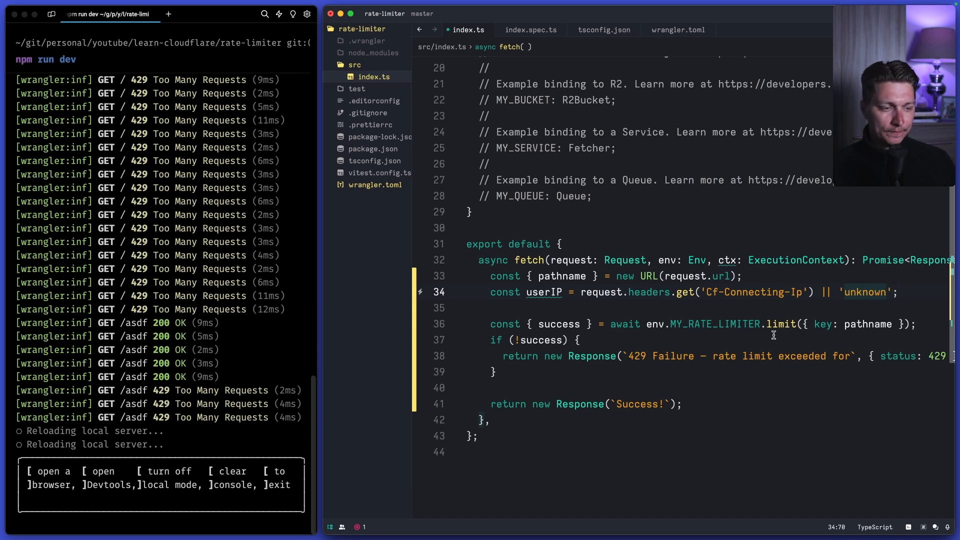
{"action": "scroll", "scroll_direction": "down", "scroll_amount": 3}
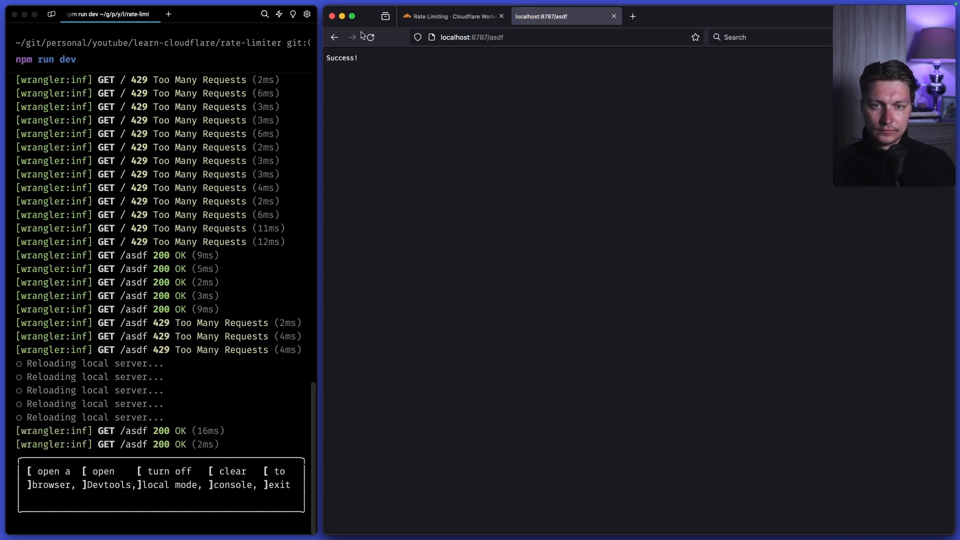
Reload localhost:8787/asdf repeatedly until the 429 'rate limit exceeded for user ip' appears.
{"action": "left_click", "coordinate": [369, 37]}
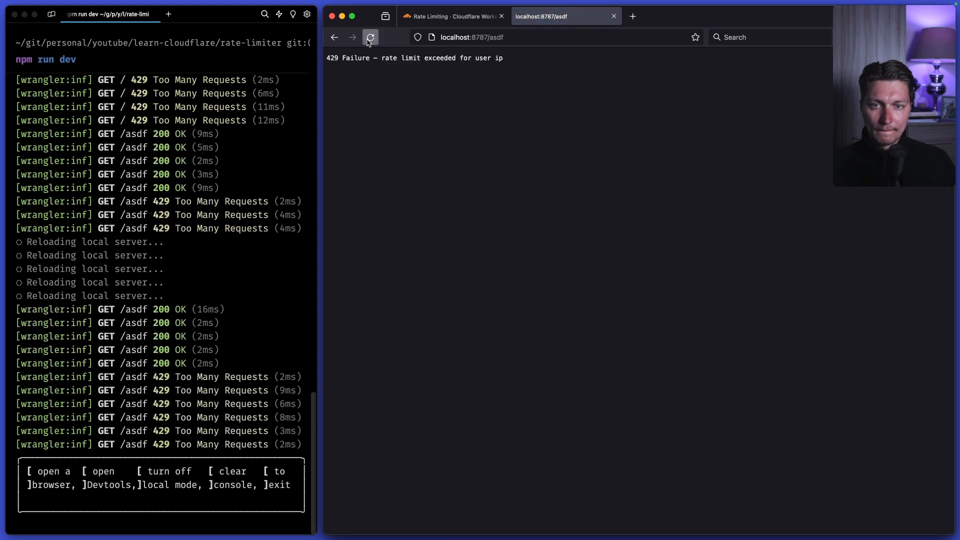
{"action": "left_click", "coordinate": [370, 37]}
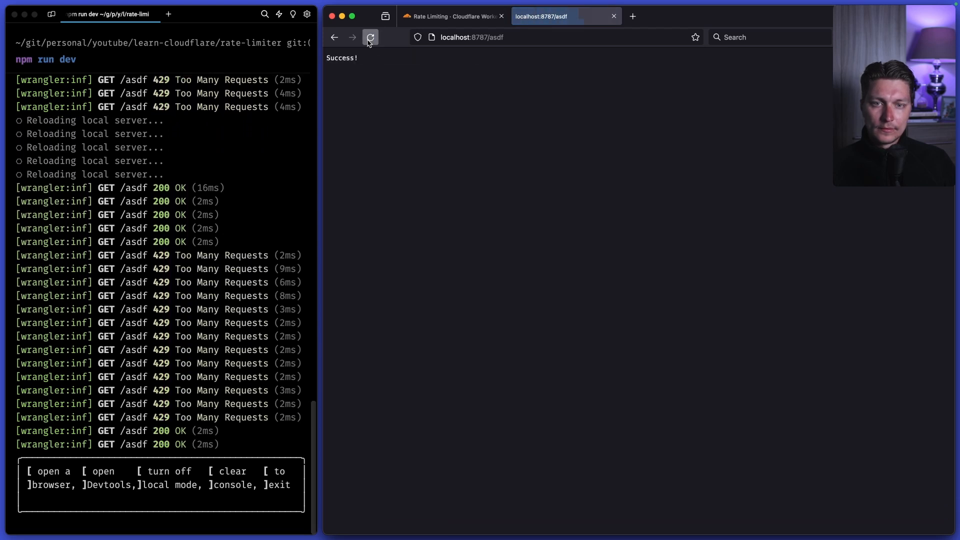
{"action": "left_click", "coordinate": [370, 37]}
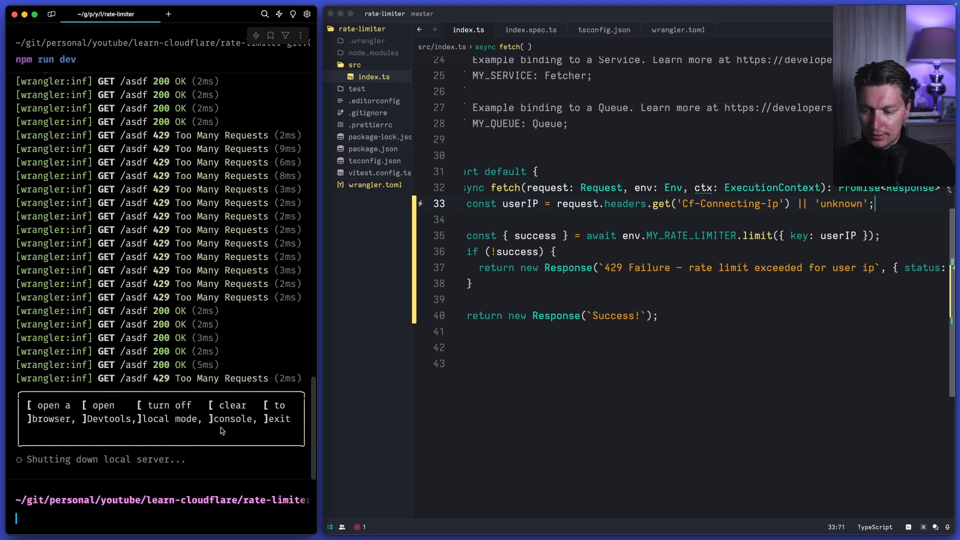
Run the deploy from the terminal and switch to Firefox to load the workers.dev URL.
{"action": "type", "text": "npm run dev"}
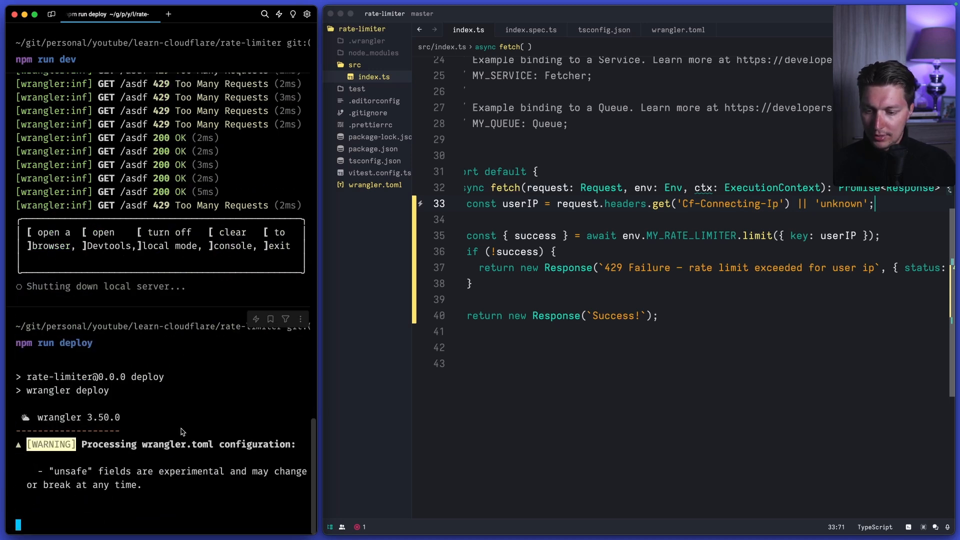
{"action": "mouse_move", "coordinate": [208, 401]}
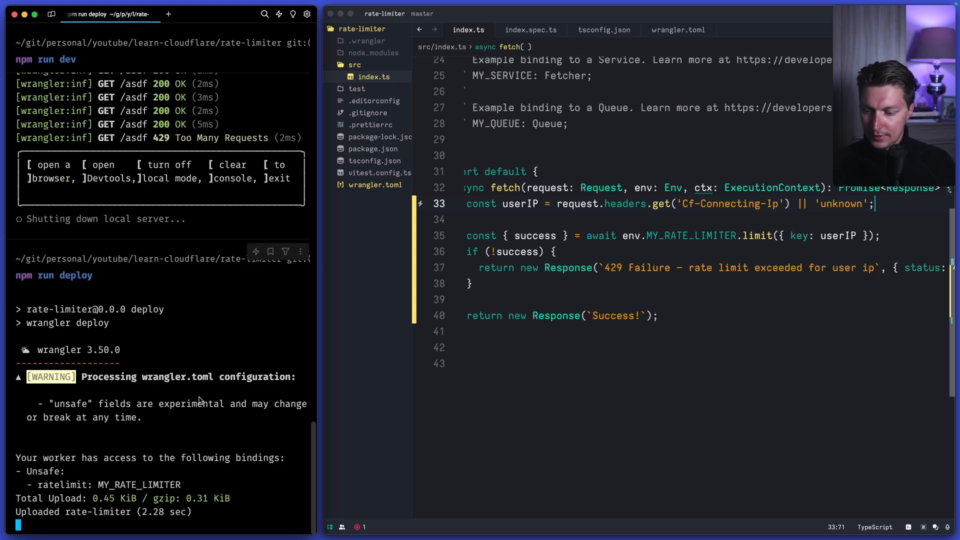
{"action": "mouse_move", "coordinate": [283, 397]}
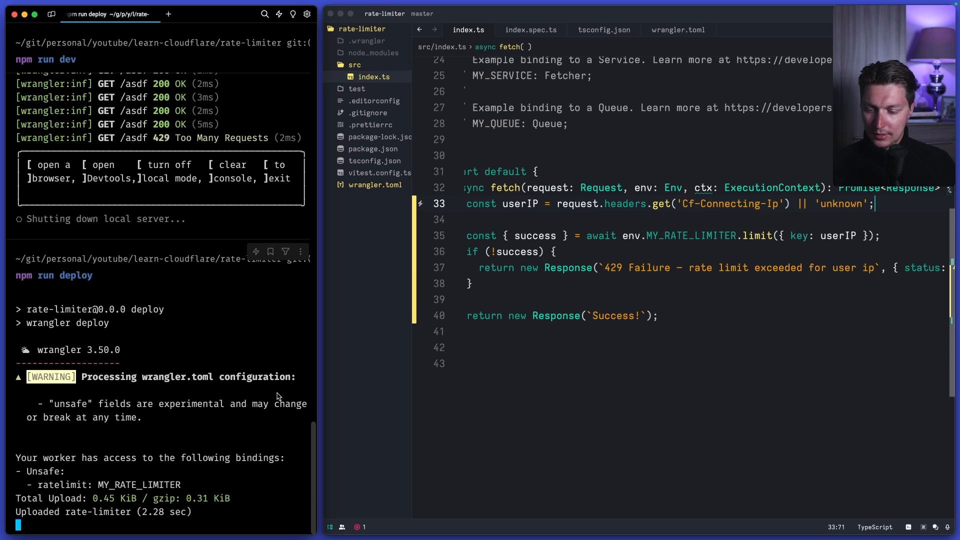
{"action": "mouse_move", "coordinate": [168, 411]}
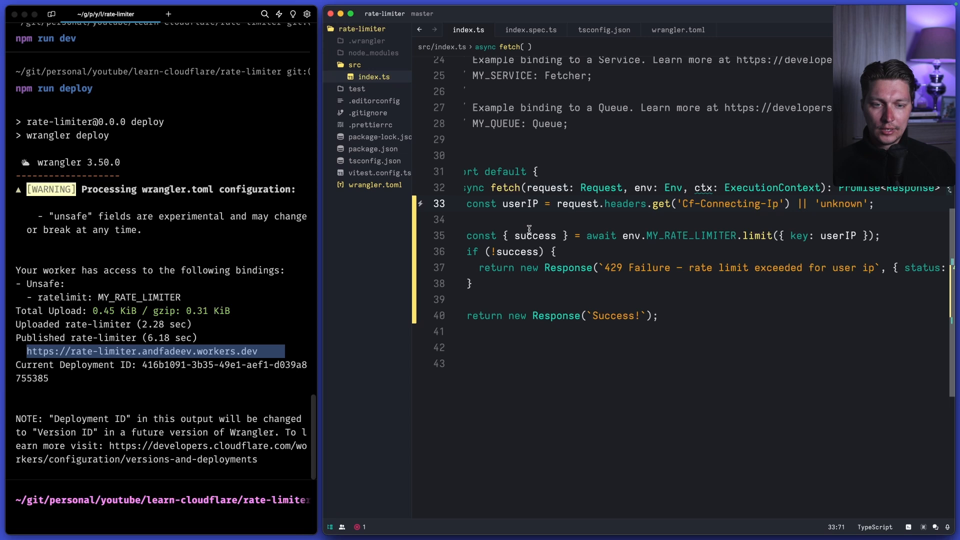
{"action": "key", "text": "cmd+tab"}
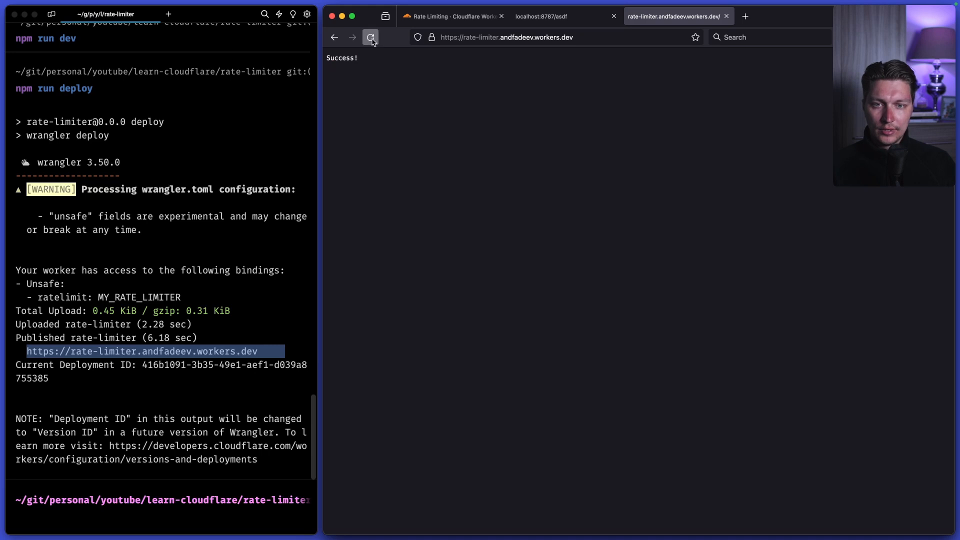
Reload rate-limiter.andfadeev.workers.dev until it answers with the 429 failure.
{"action": "left_click", "coordinate": [370, 37]}
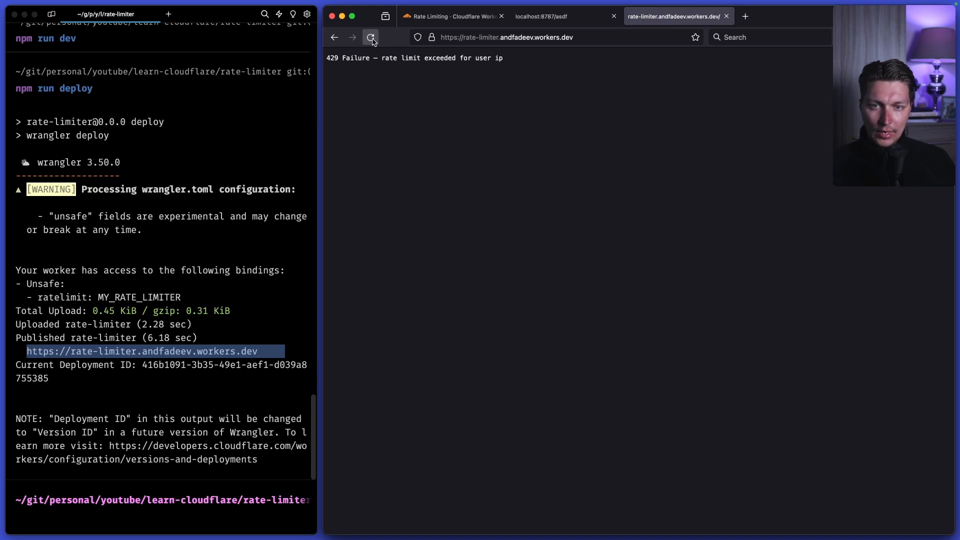
{"action": "mouse_move", "coordinate": [462, 82]}
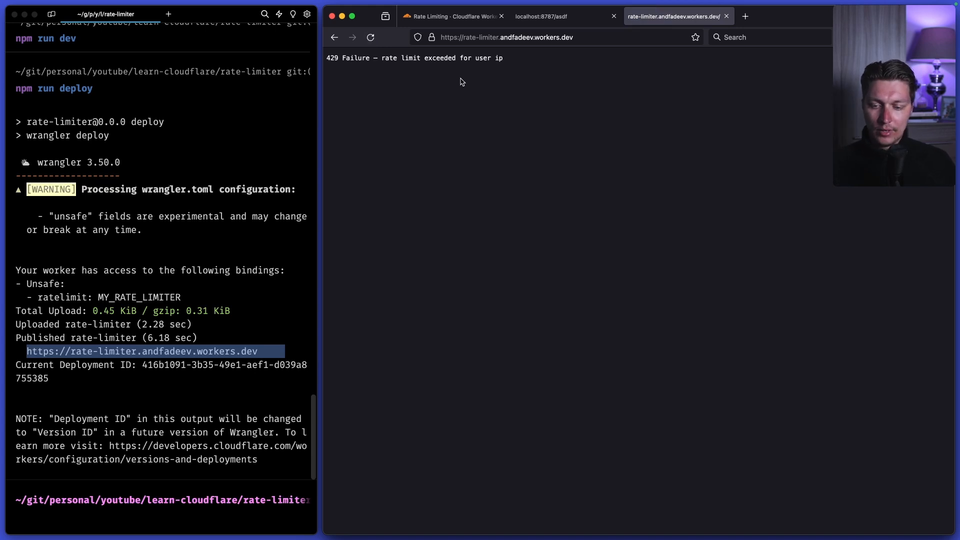
Scroll the Rate Limiting docs through Configuration, Locality, Performance and Accuracy to the end.
{"action": "left_click", "coordinate": [453, 16]}
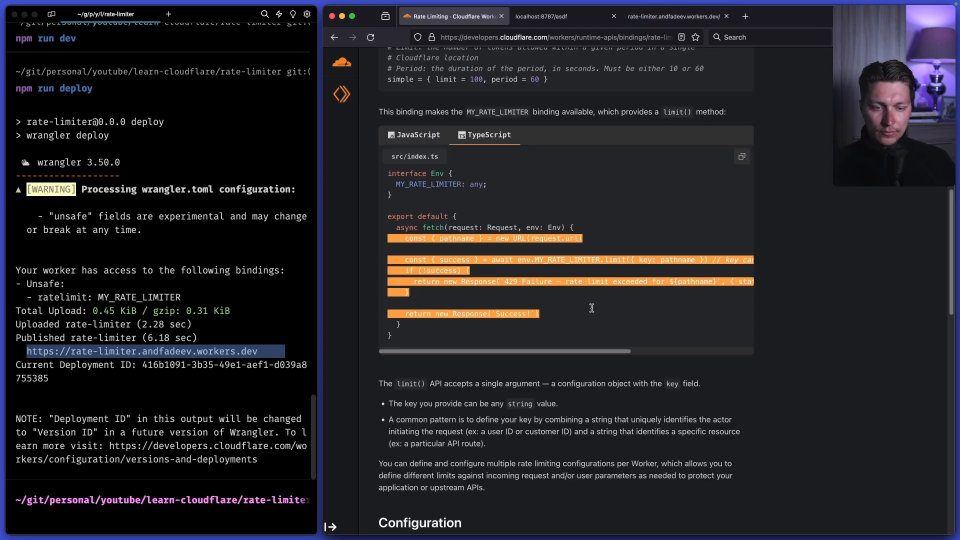
{"action": "scroll", "scroll_direction": "down", "scroll_amount": 3}
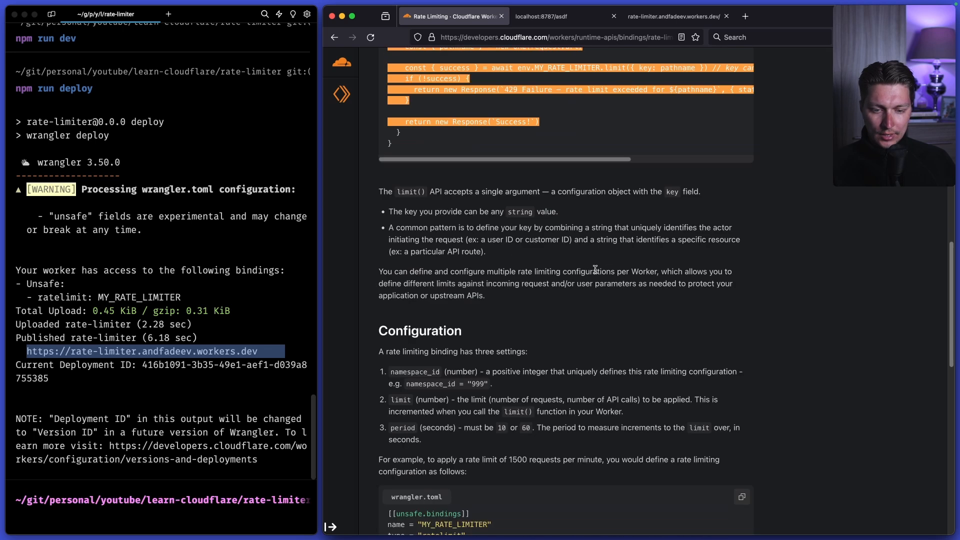
{"action": "scroll", "scroll_direction": "down", "scroll_amount": 3}
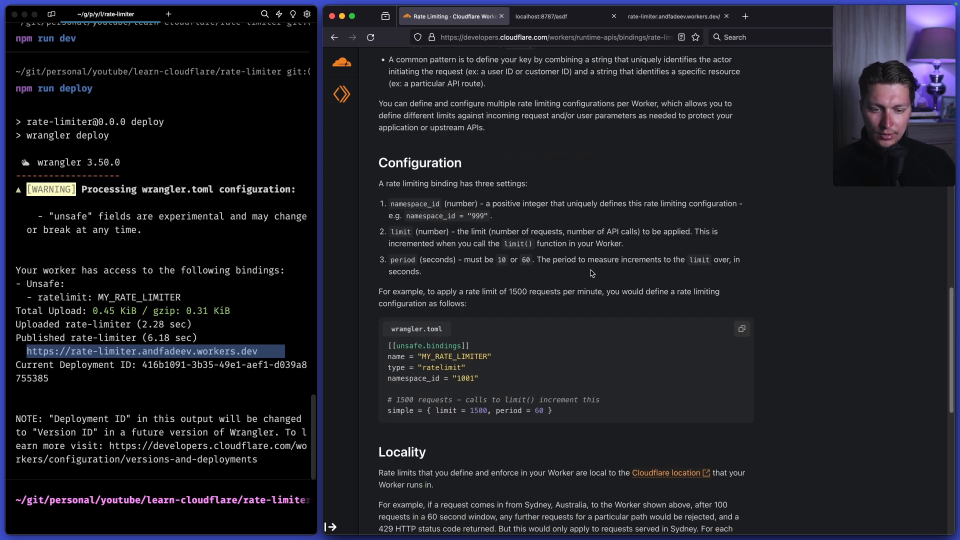
{"action": "scroll", "scroll_direction": "down", "scroll_amount": 3}
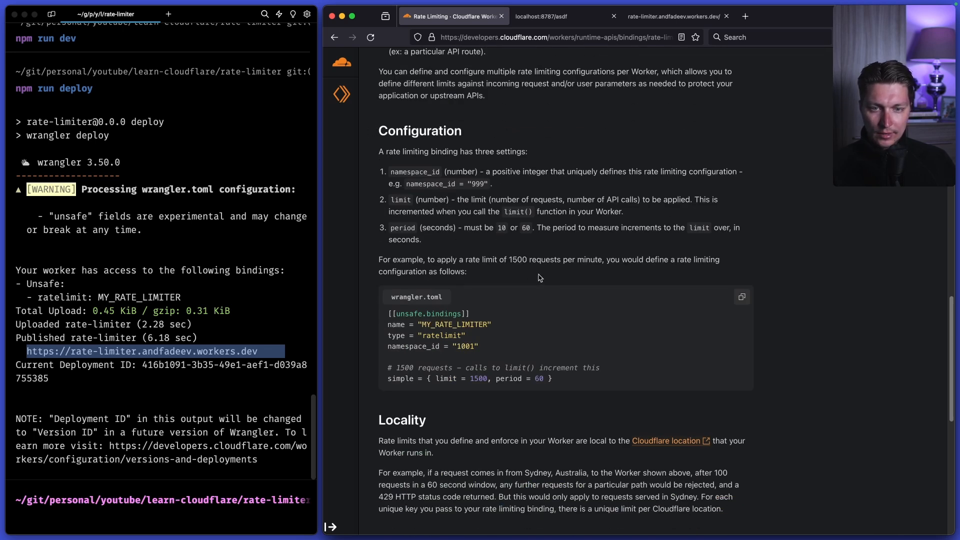
{"action": "scroll", "scroll_direction": "down", "scroll_amount": 3}
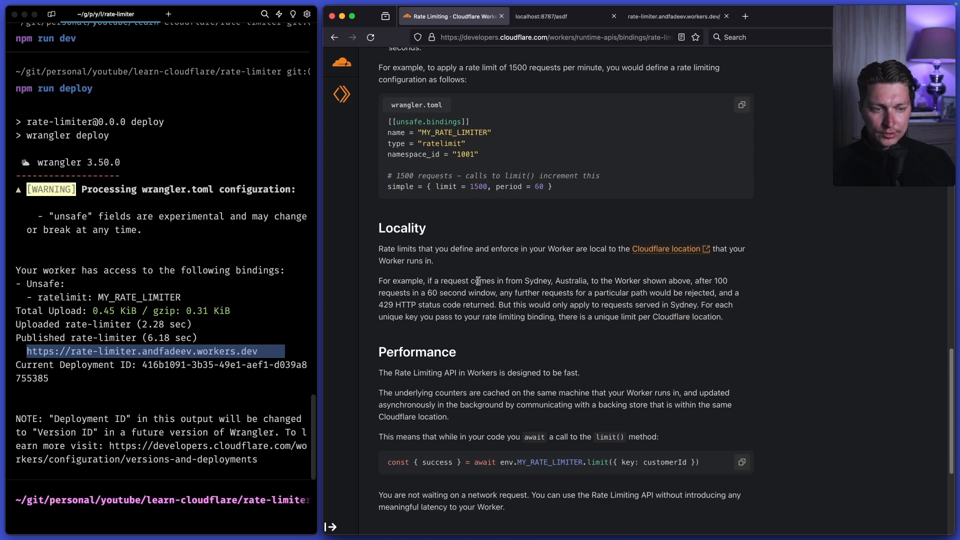
{"action": "scroll", "scroll_direction": "down", "scroll_amount": 3}
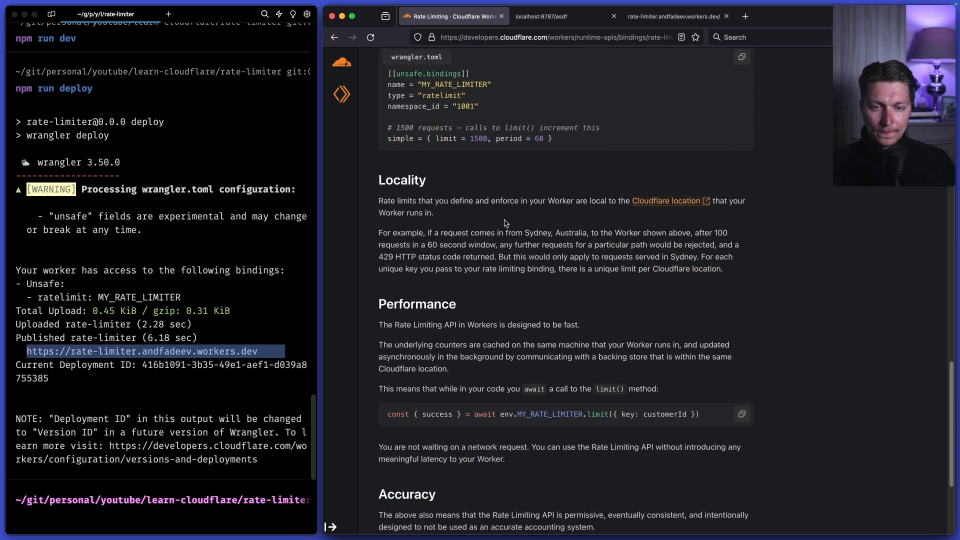
{"action": "mouse_move", "coordinate": [450, 204]}
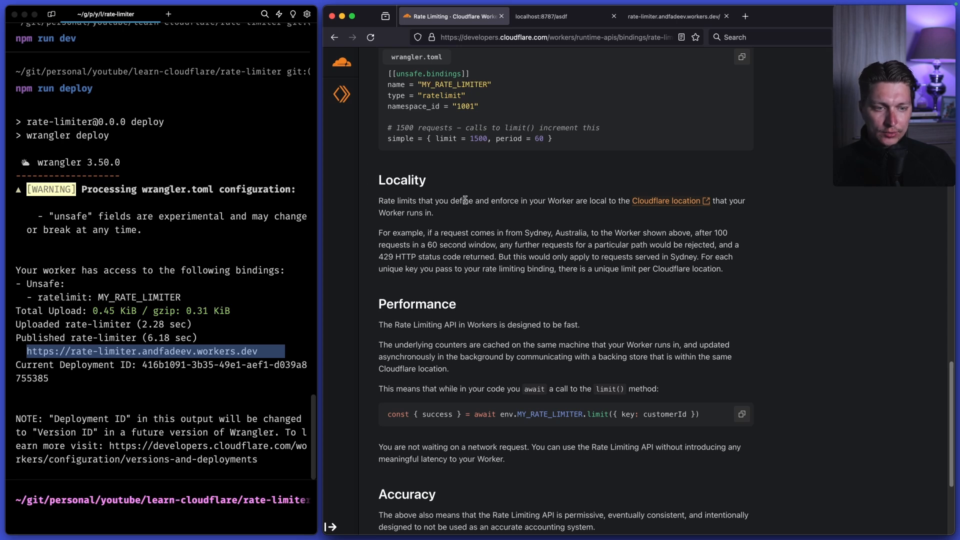
{"action": "mouse_move", "coordinate": [667, 200]}
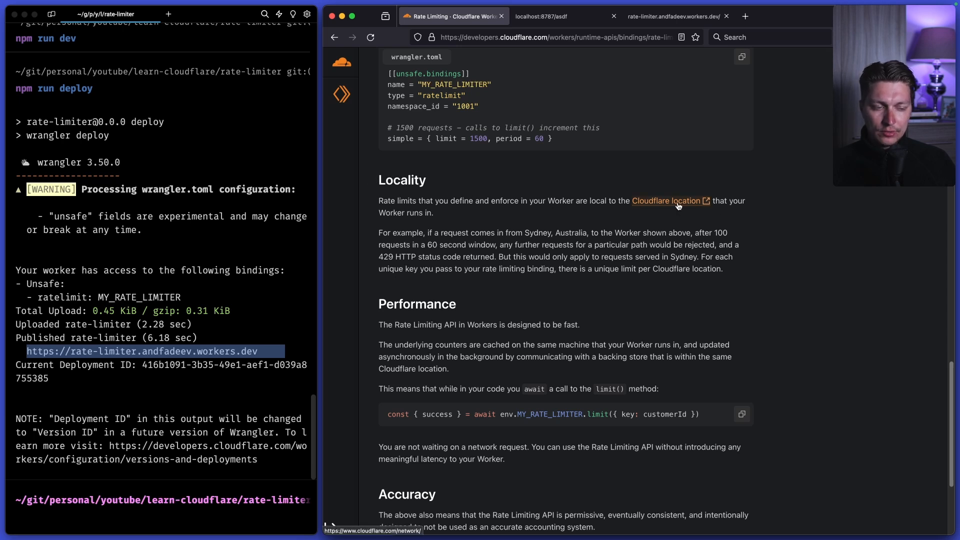
{"action": "mouse_move", "coordinate": [447, 210]}
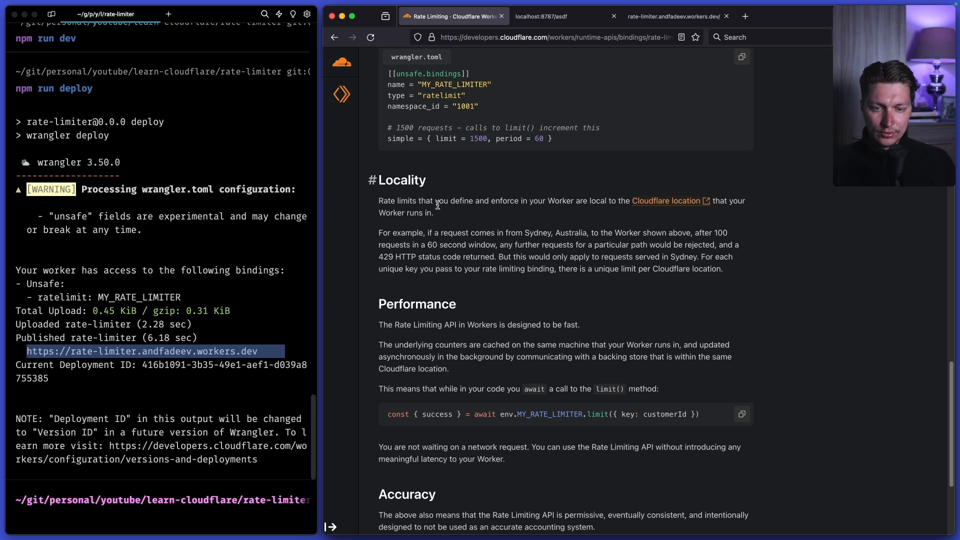
{"action": "scroll", "scroll_direction": "down", "scroll_amount": 3}
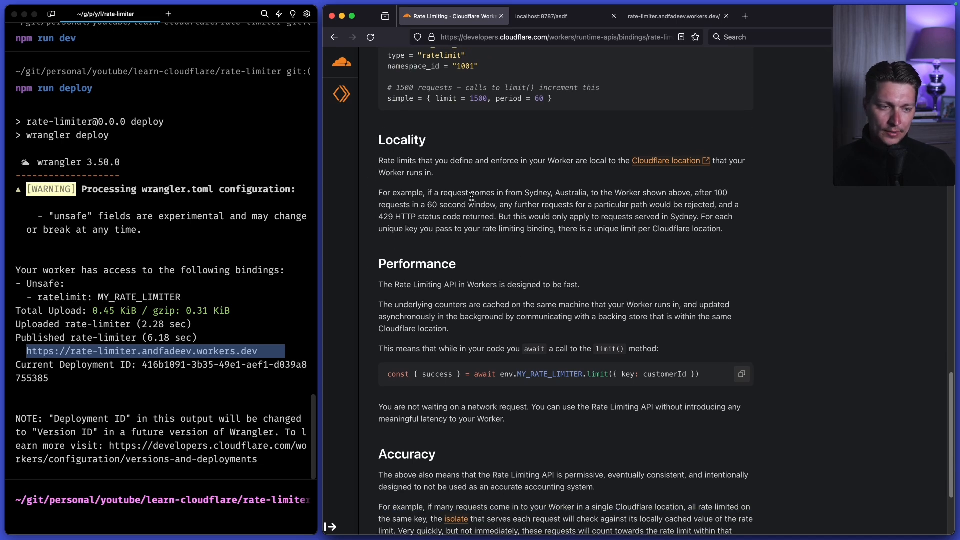
{"action": "scroll", "scroll_direction": "down", "scroll_amount": 3}
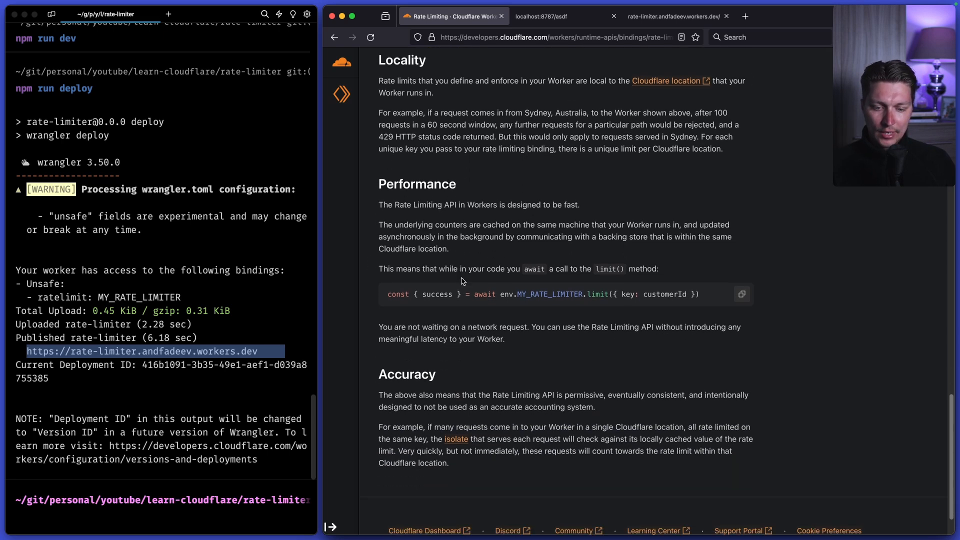
{"action": "scroll", "scroll_direction": "down", "scroll_amount": 3}
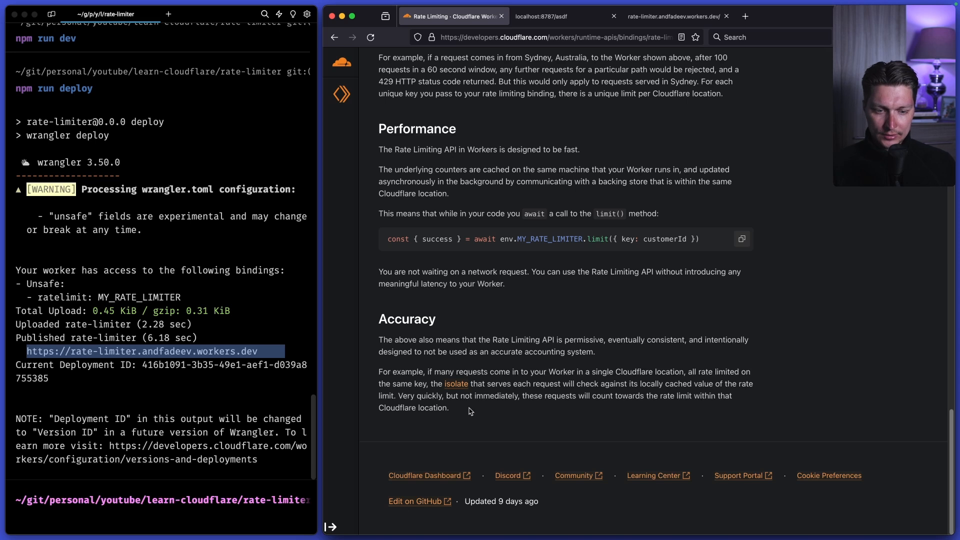
{"action": "mouse_move", "coordinate": [603, 358]}
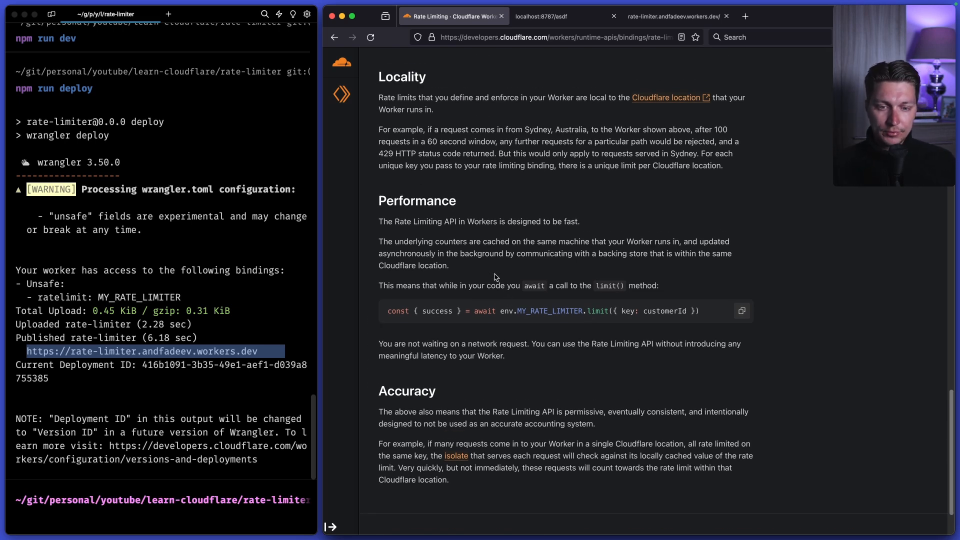
{"action": "mouse_move", "coordinate": [453, 201]}
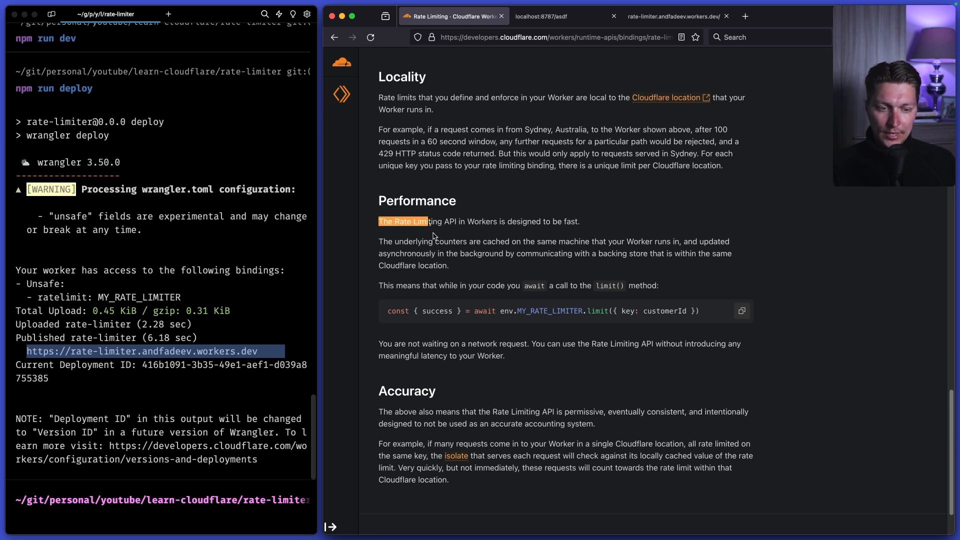
{"action": "left_click", "coordinate": [576, 367]}
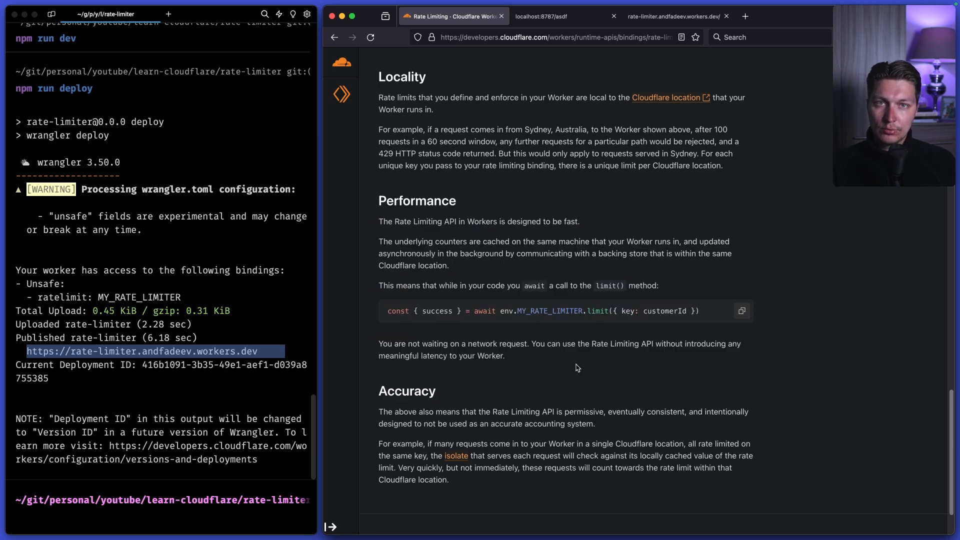
{"action": "mouse_move", "coordinate": [520, 352]}
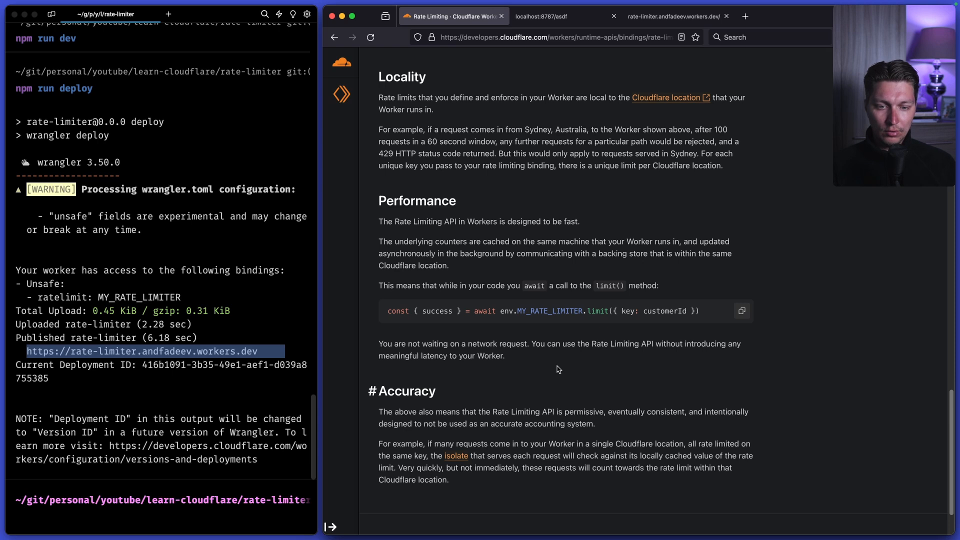
{"action": "scroll", "scroll_direction": "down", "scroll_amount": 3}
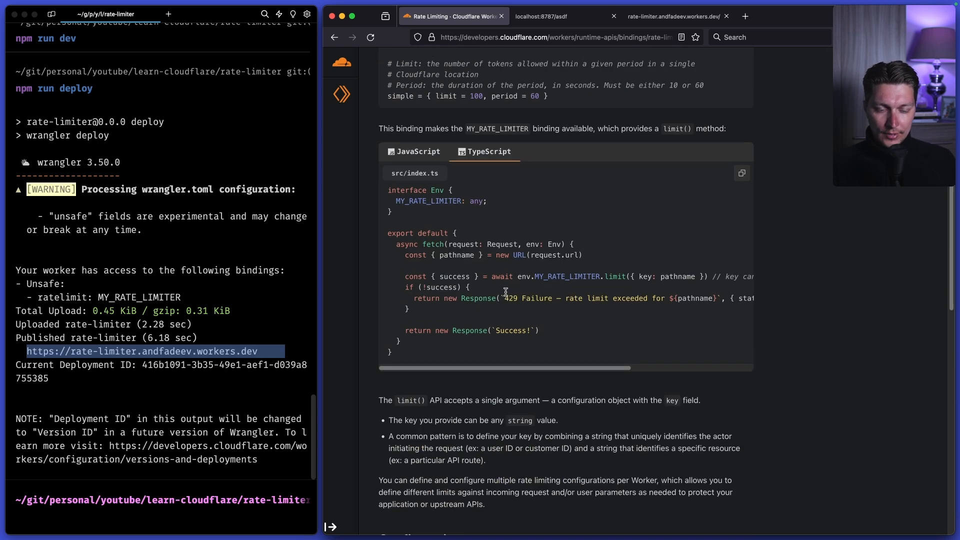
{"action": "scroll", "scroll_direction": "up", "scroll_amount": 3}
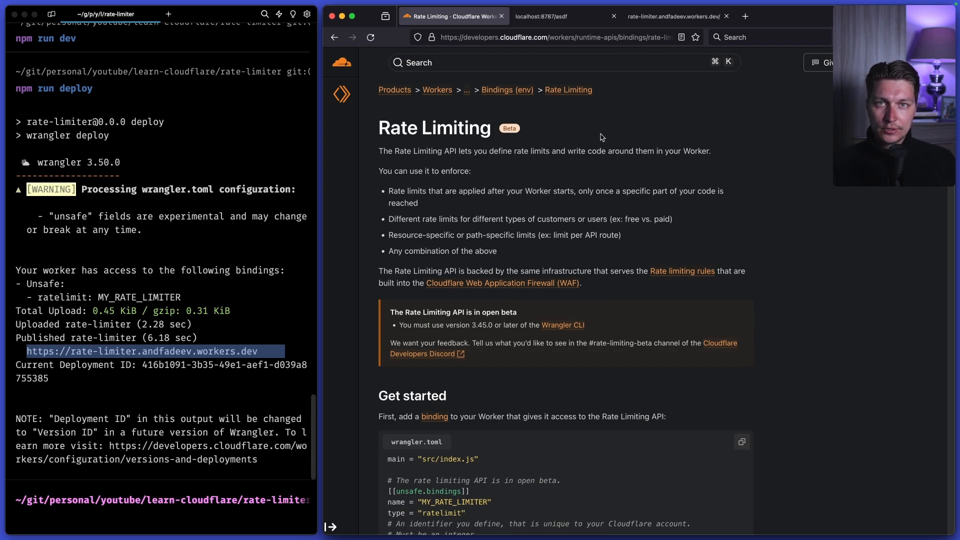
{"action": "mouse_move", "coordinate": [652, 124]}
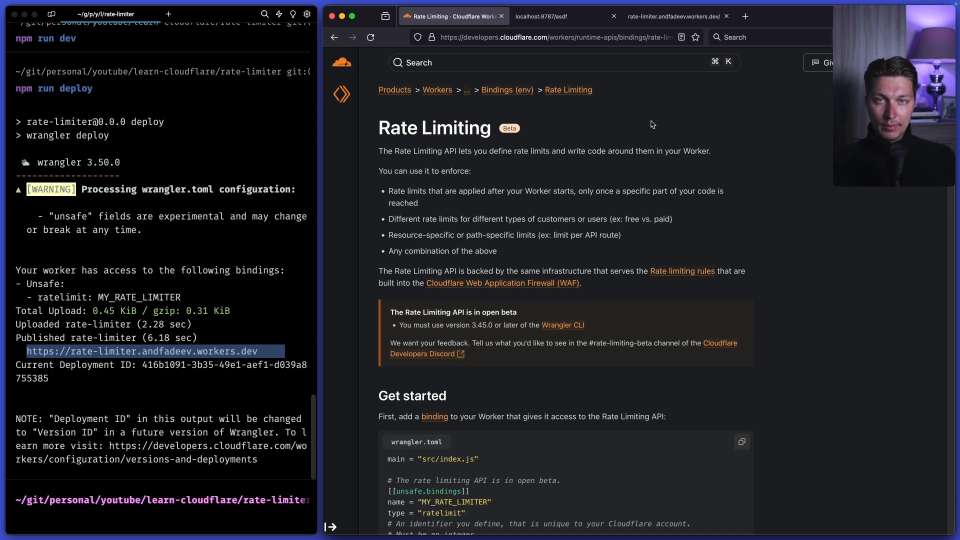
{"action": "mouse_move", "coordinate": [582, 141]}
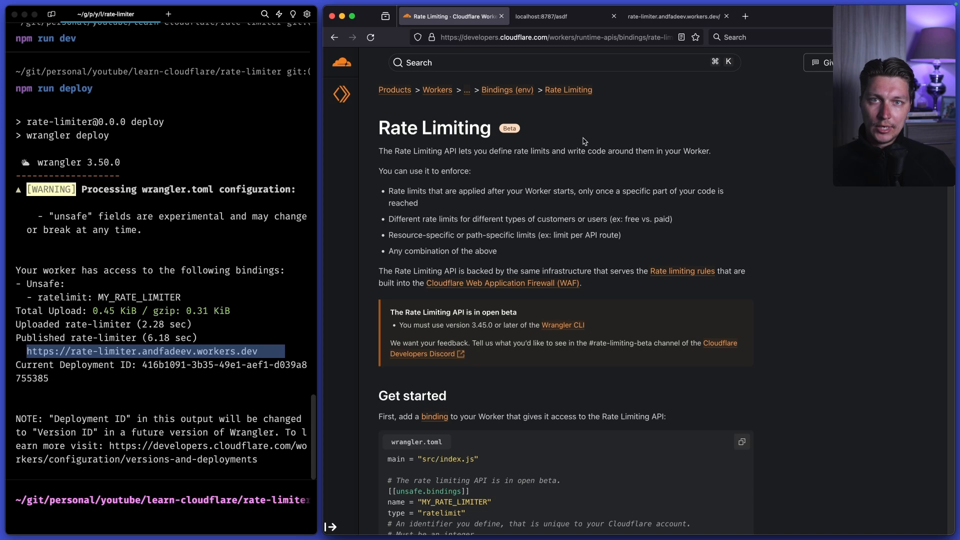